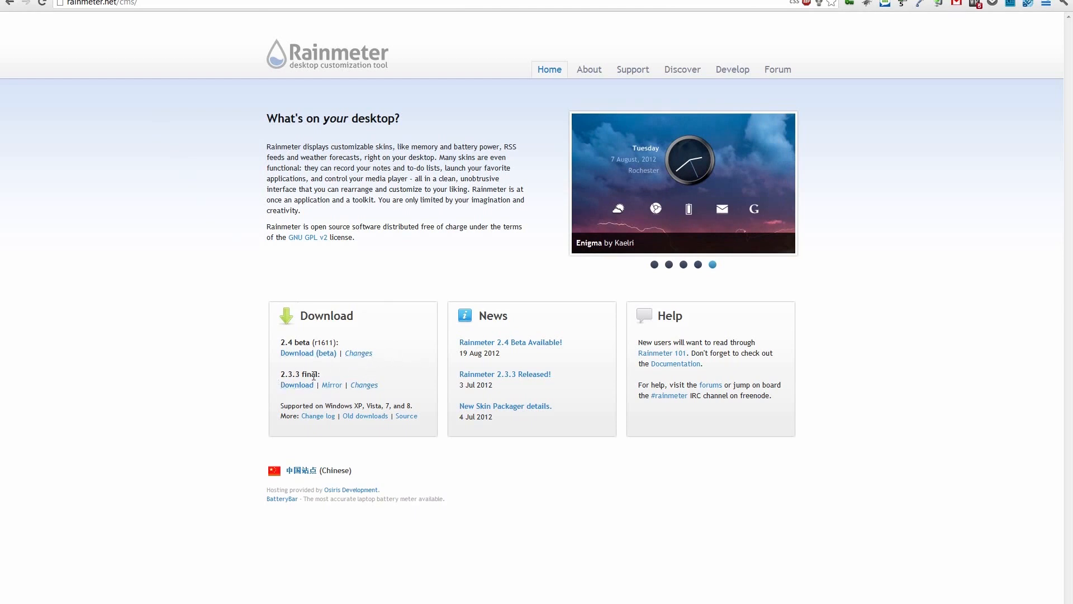
- Download the Rainmeter 2.3.3 final installer from rainmeter.net
click(296, 385)
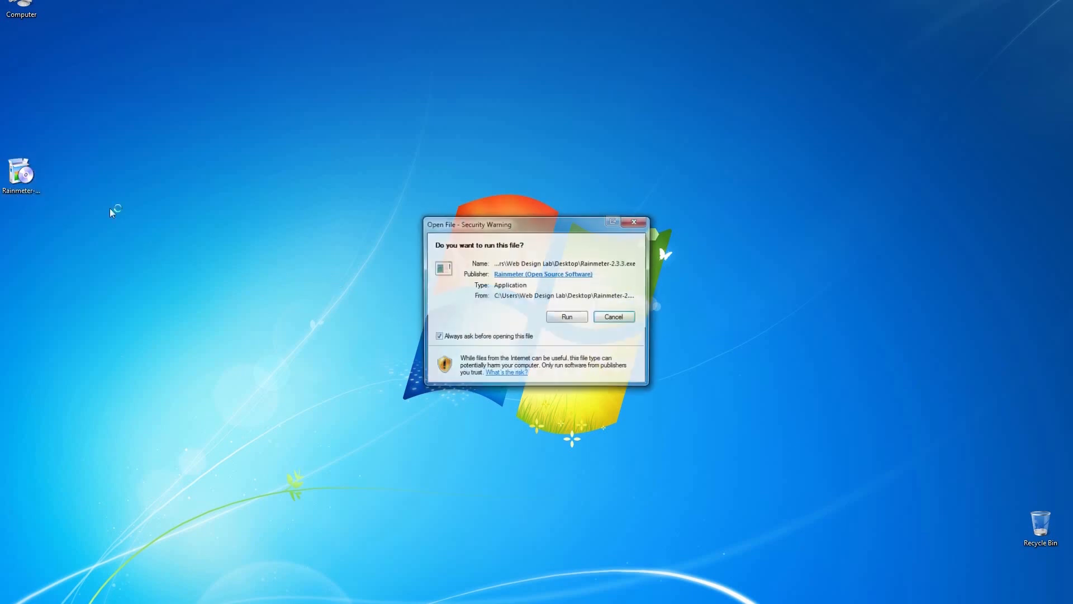
- Run the installer in English with the standard options, allow UAC, and finish with Rainmeter launched
click(565, 316)
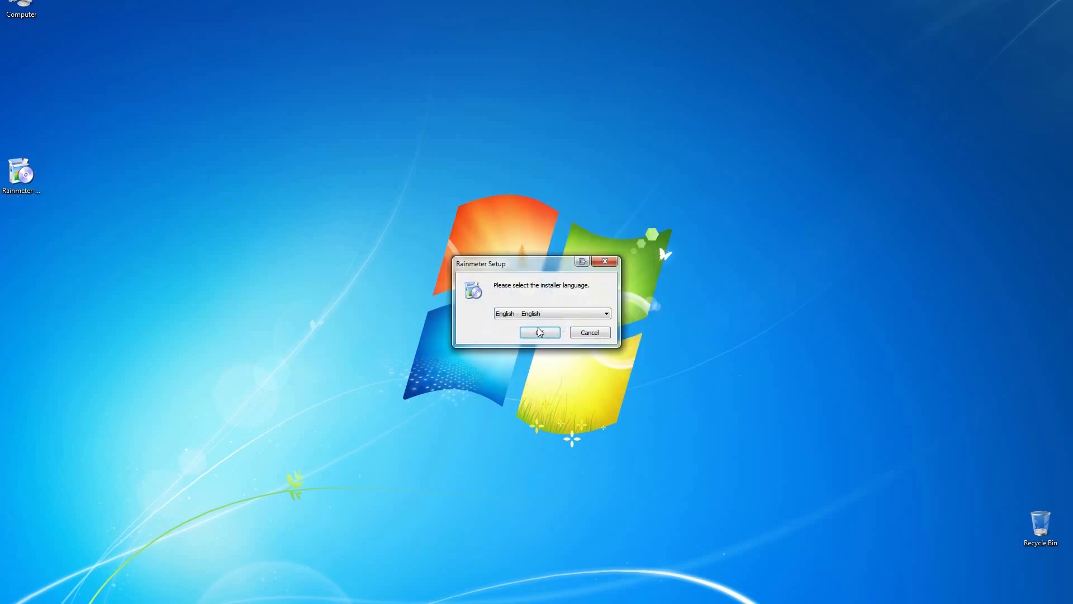
click(539, 332)
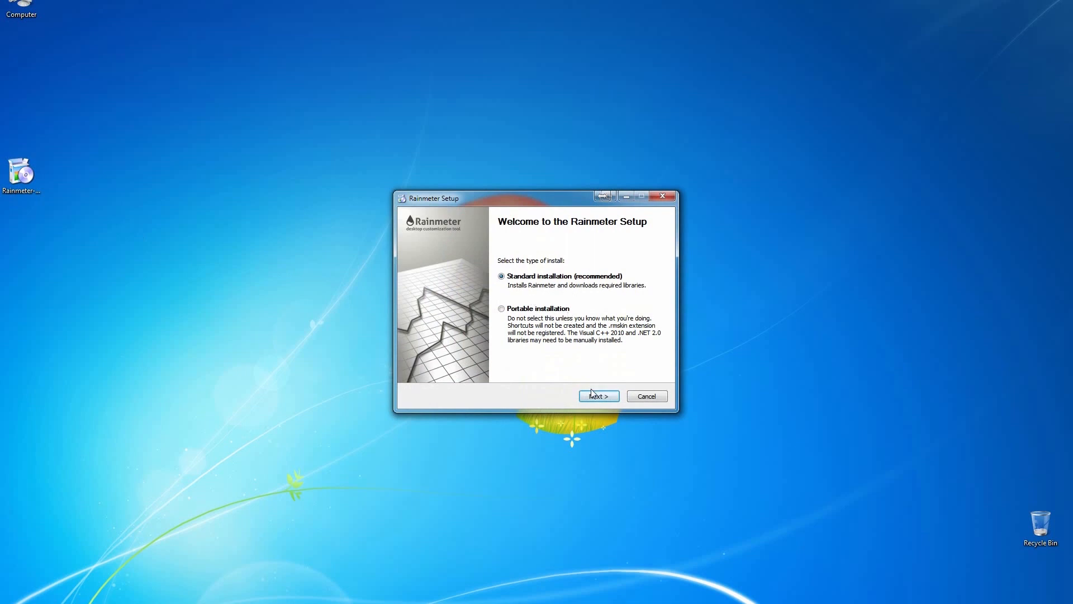
click(597, 396)
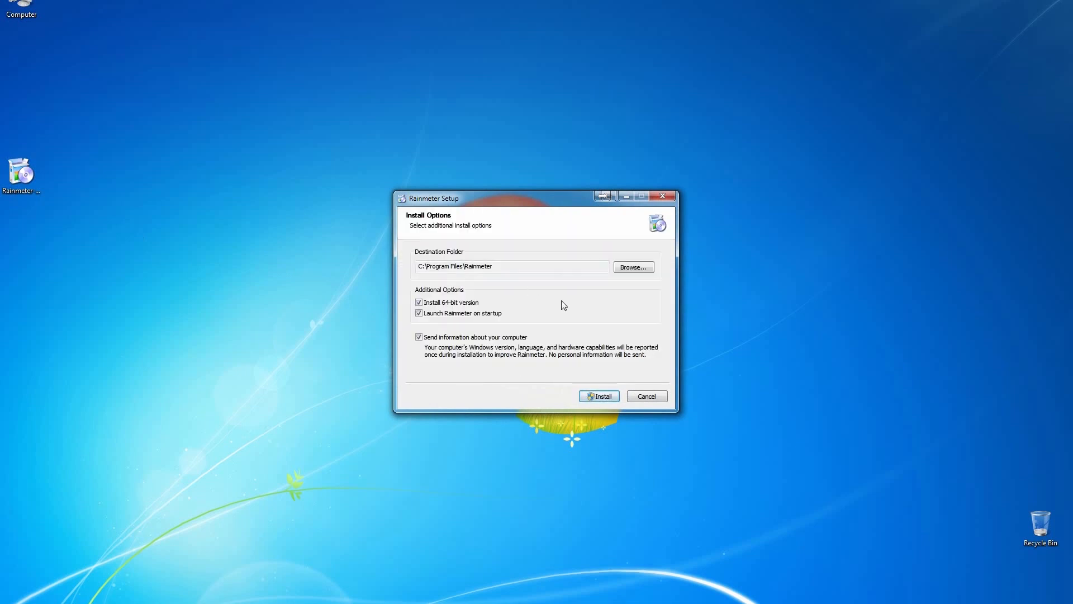
click(598, 396)
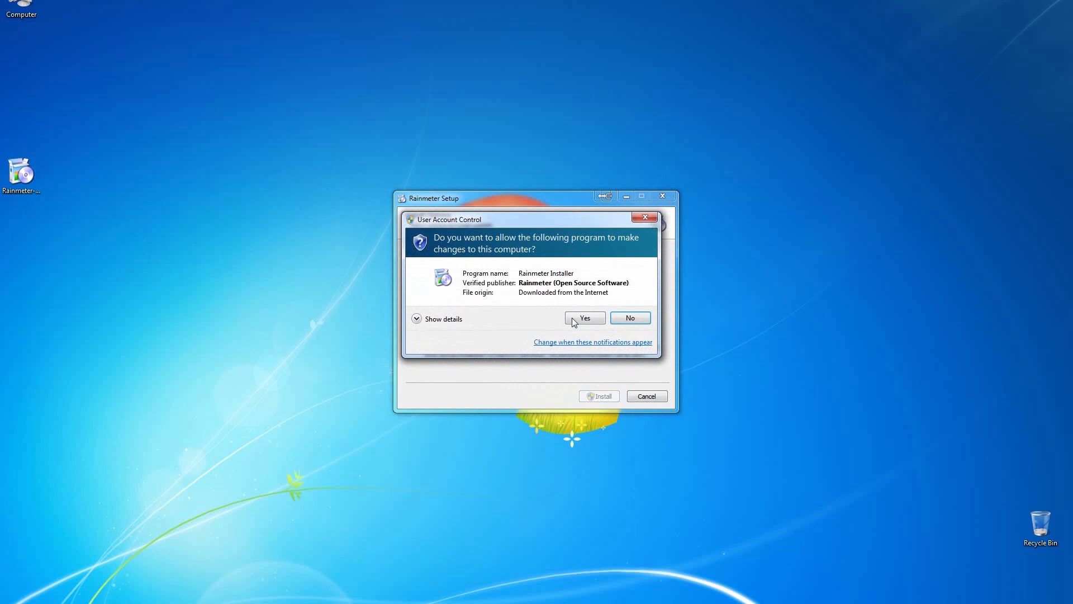
click(583, 317)
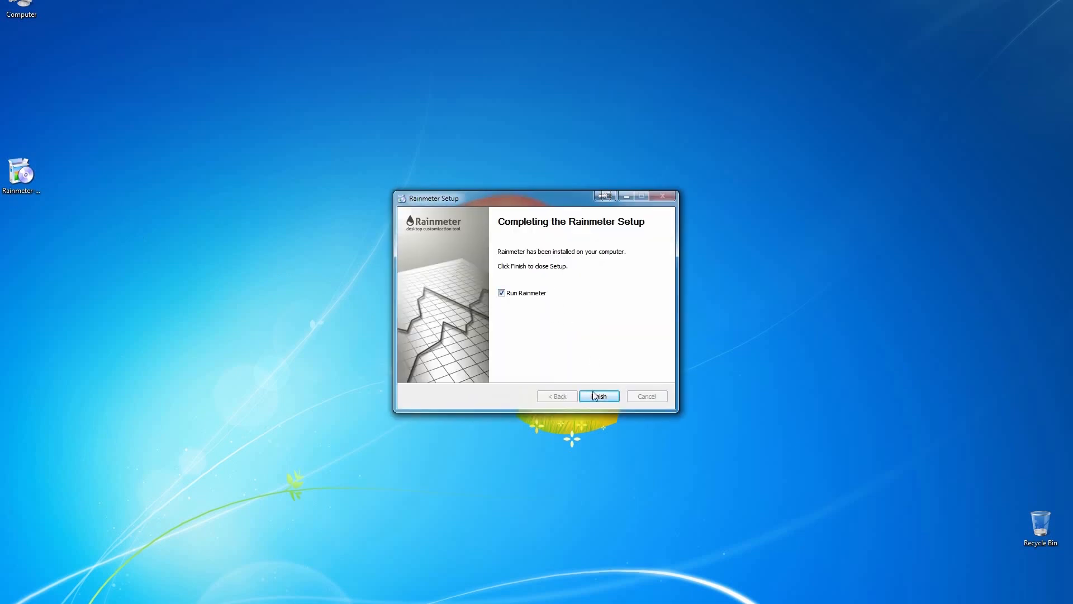
click(597, 396)
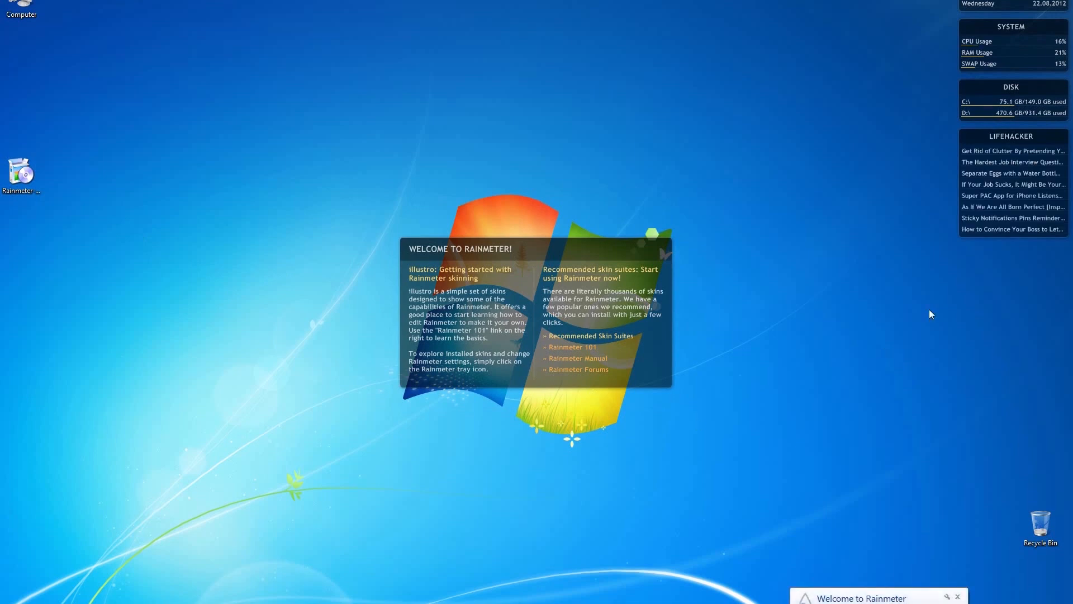
mouse_move(956, 590)
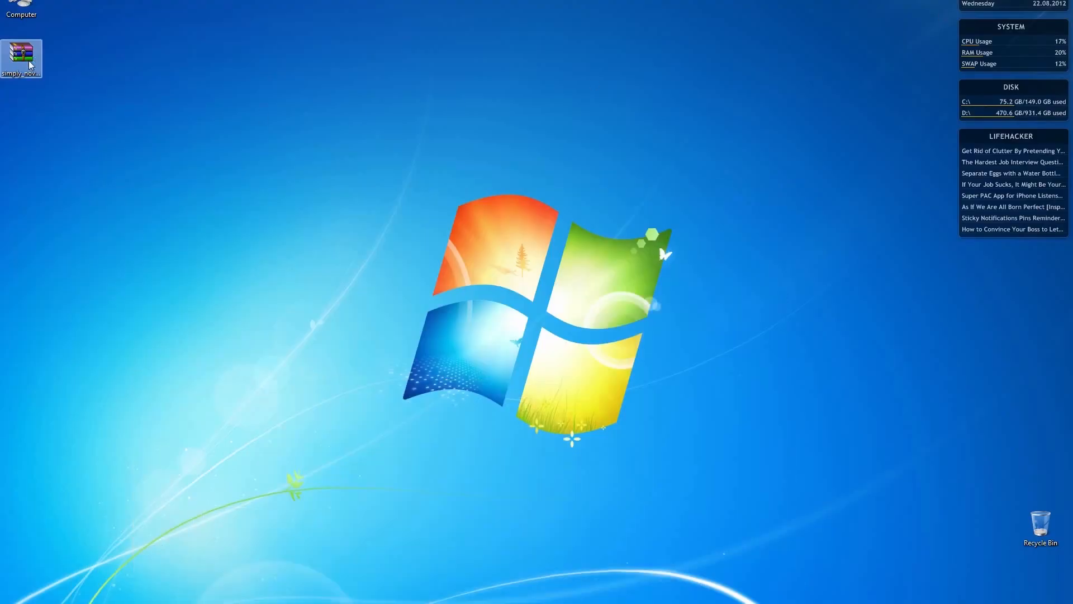
- Extract the Simply Nova archive to a desktop folder and browse into SimplyNova V2
double_click(22, 58)
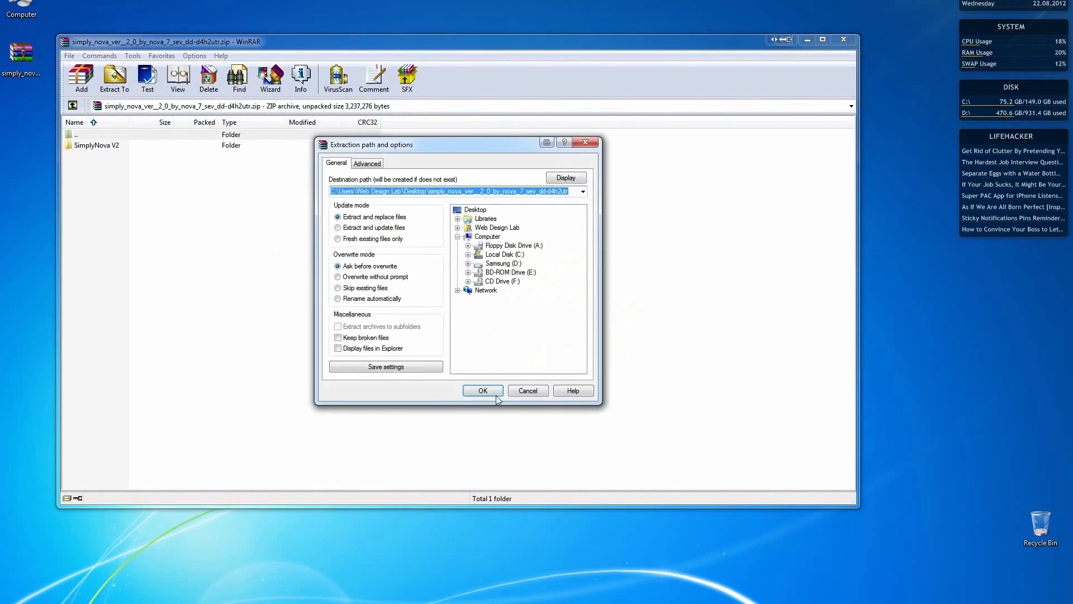
click(483, 390)
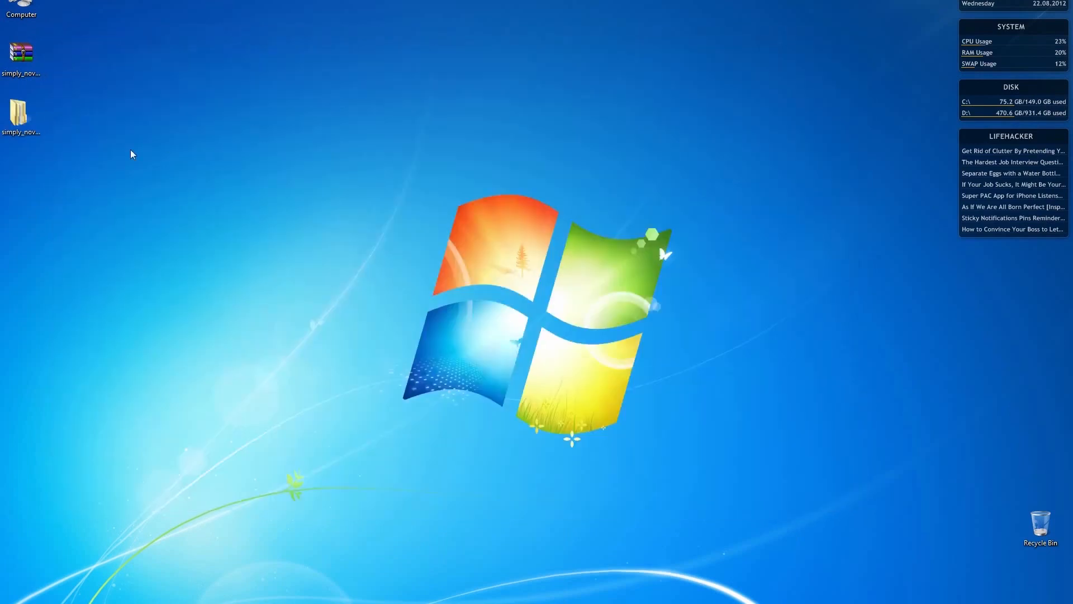
double_click(20, 116)
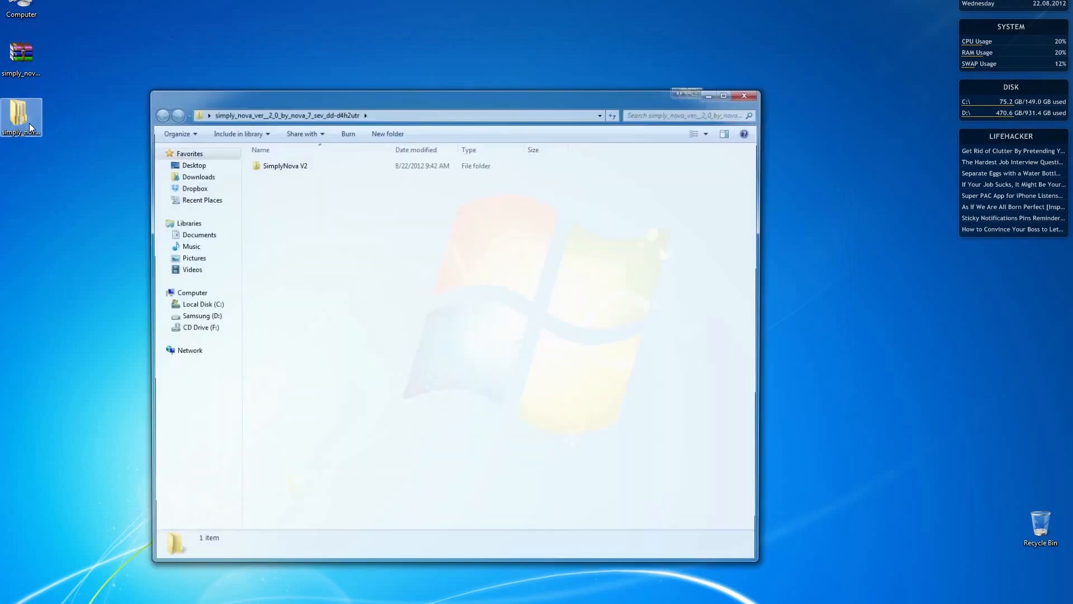
double_click(285, 165)
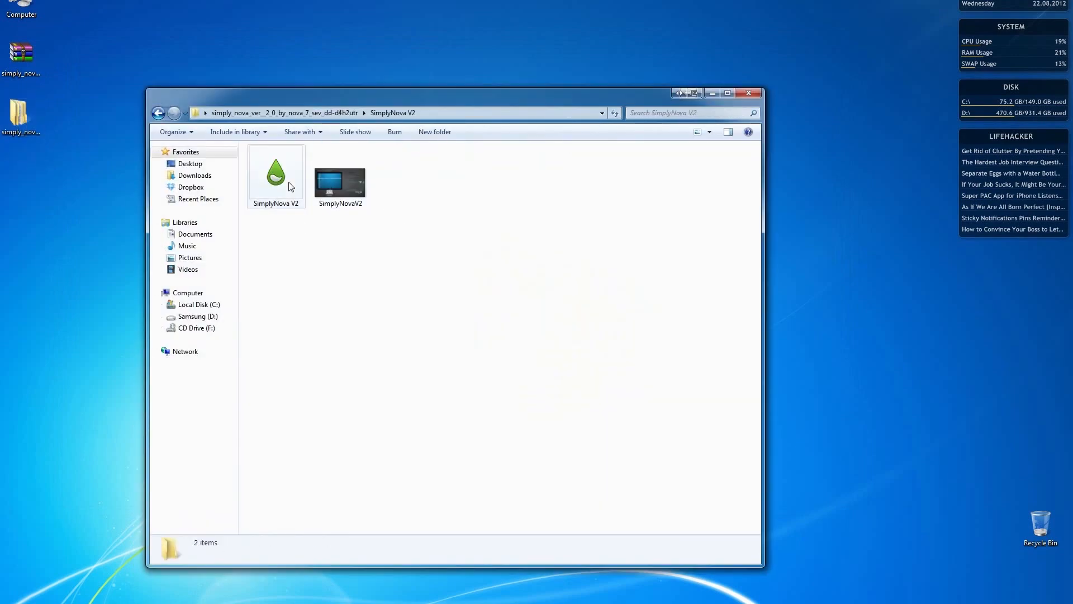
- Install the SimplyNova V2 .rmskin package with its theme and close the folder window
double_click(277, 174)
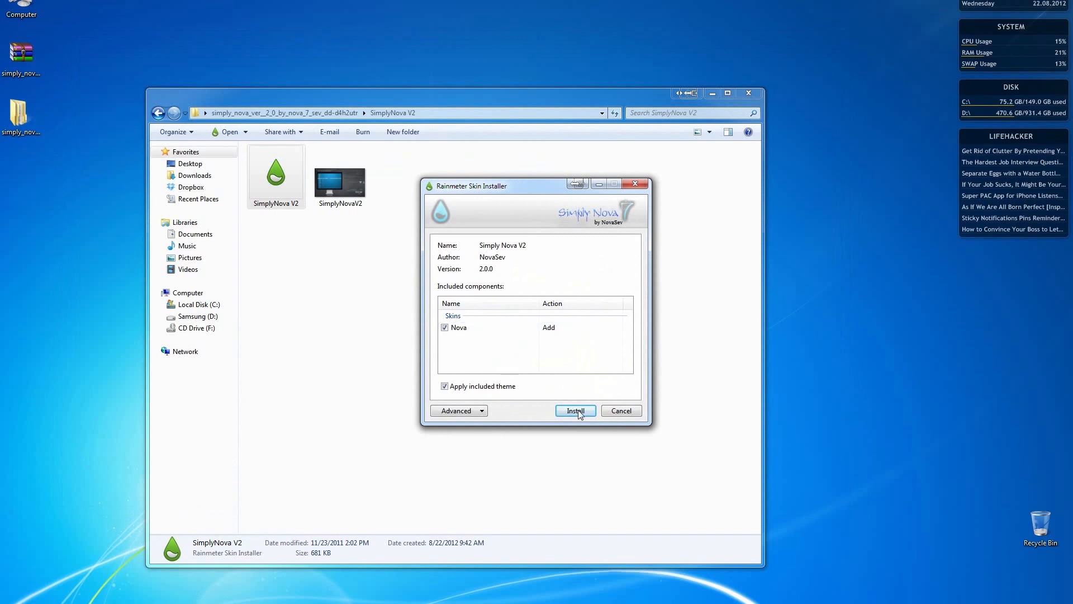
click(574, 411)
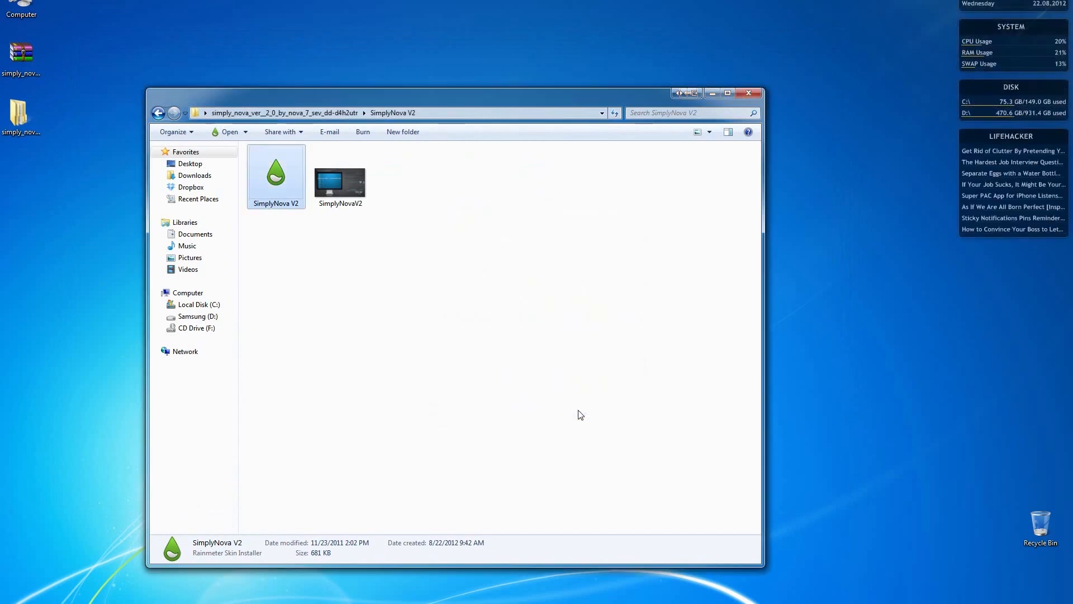
click(748, 92)
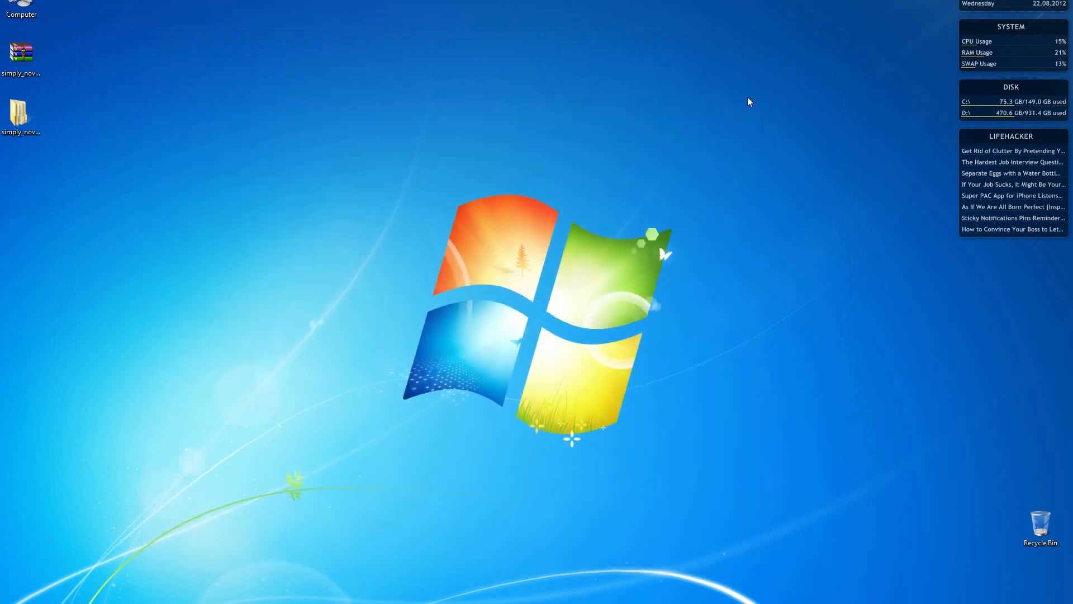
mouse_move(984, 289)
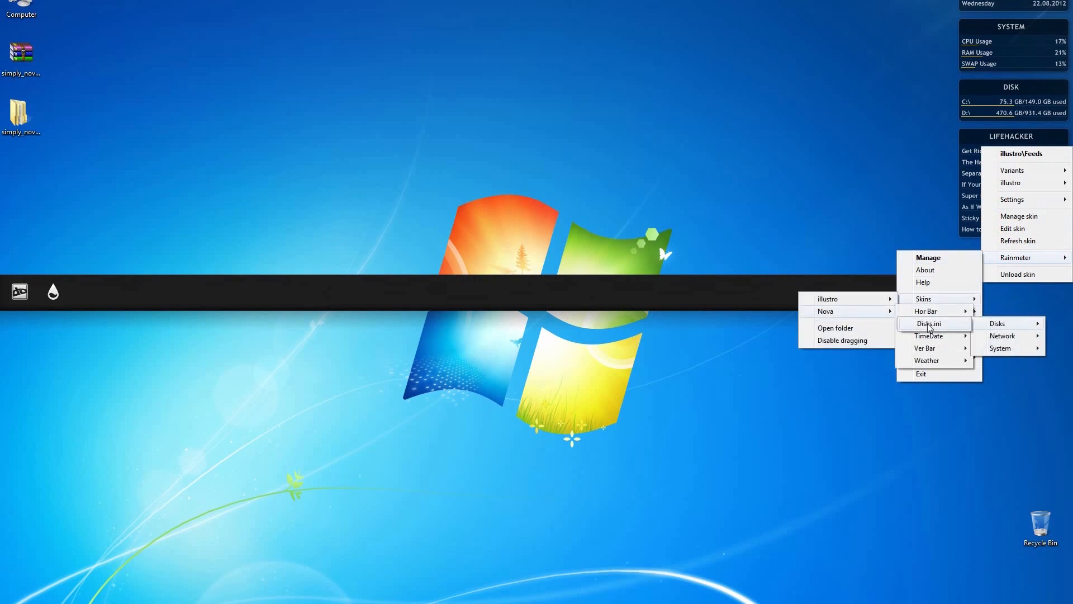
- Load the Nova Disks skin and bring up the installed skins list from the illustro Feeds skin
click(927, 323)
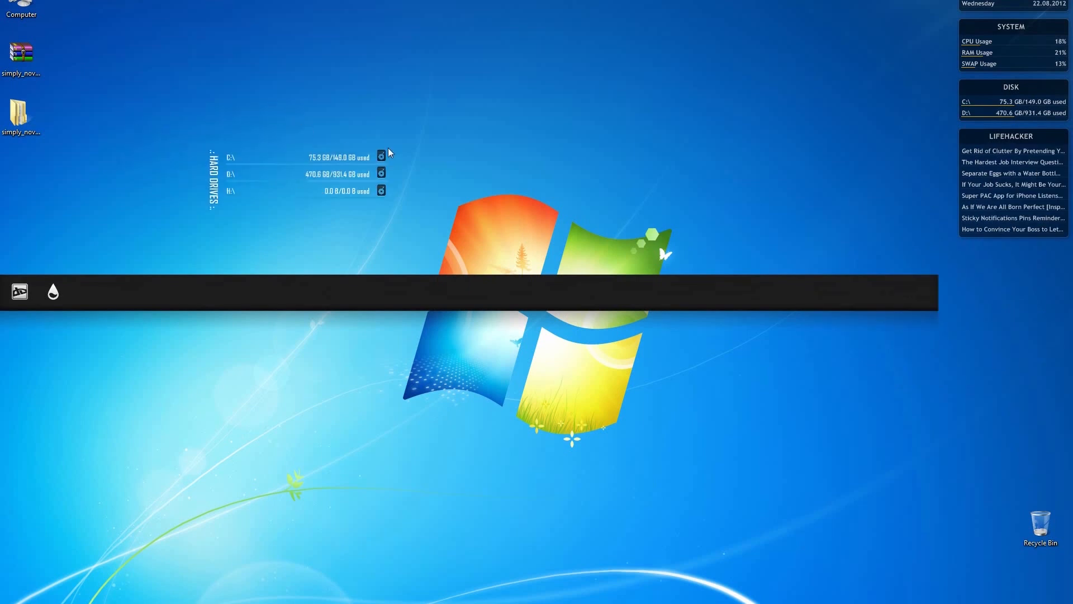
right_click(1011, 205)
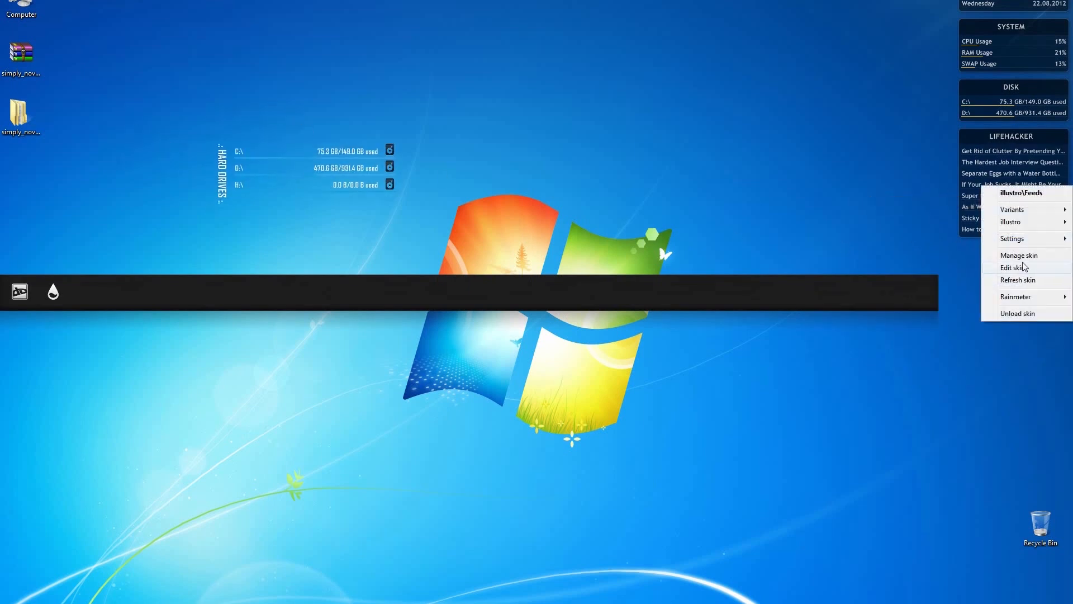
click(1016, 296)
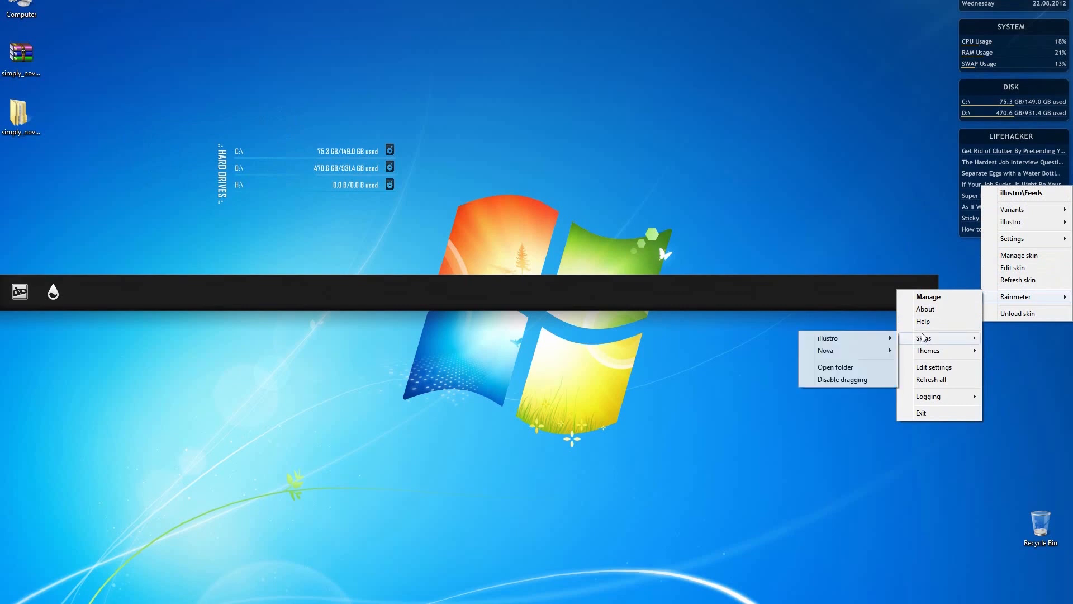
mouse_move(826, 350)
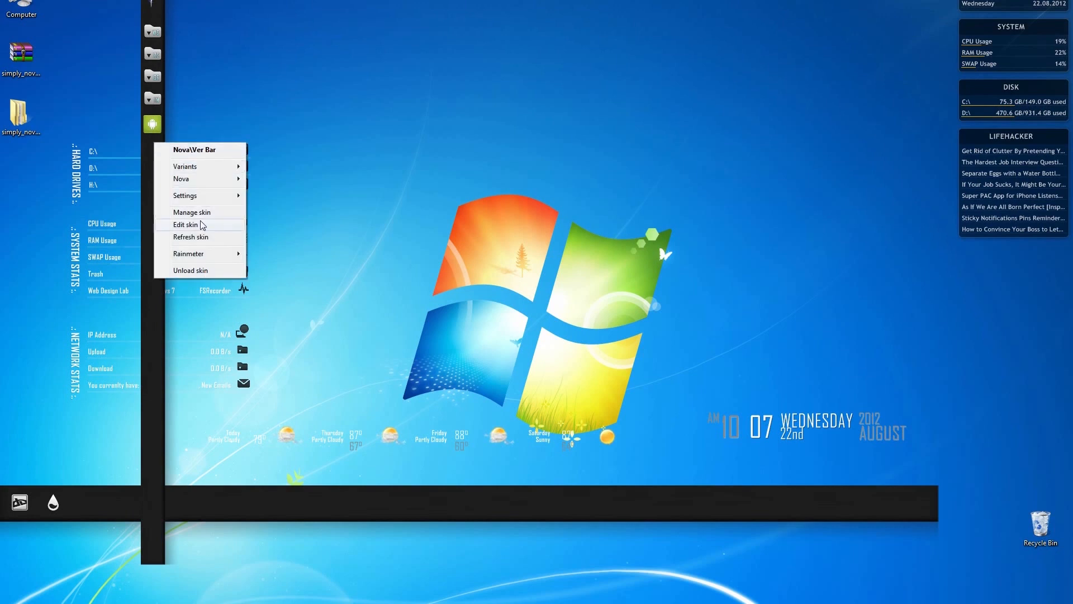
- Edit verbar.ini to set the bar height to 1050, removing the folder-icon note
click(186, 225)
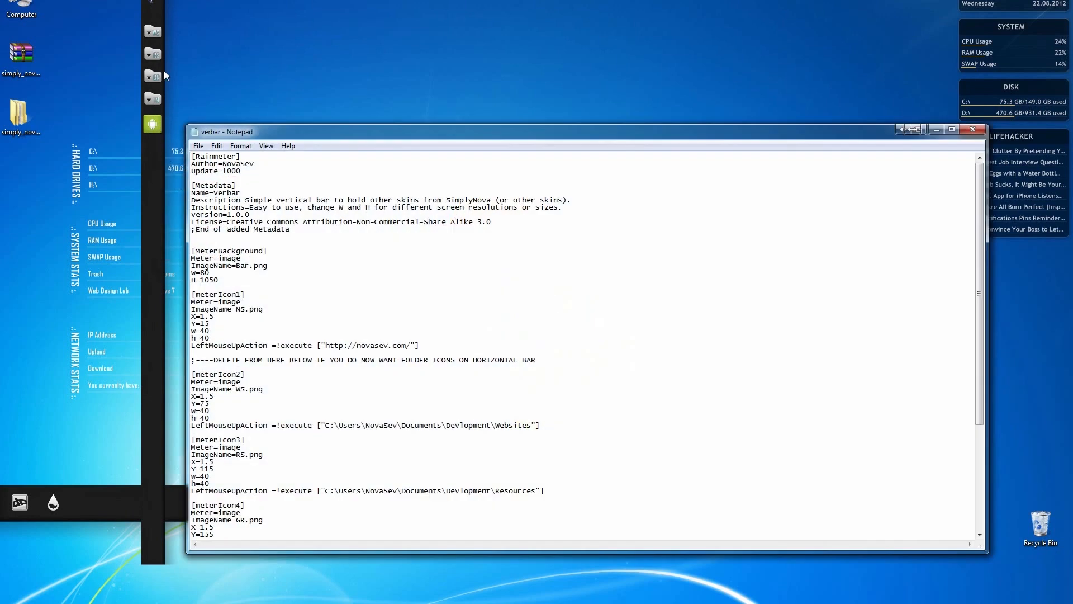
scroll(down, 3)
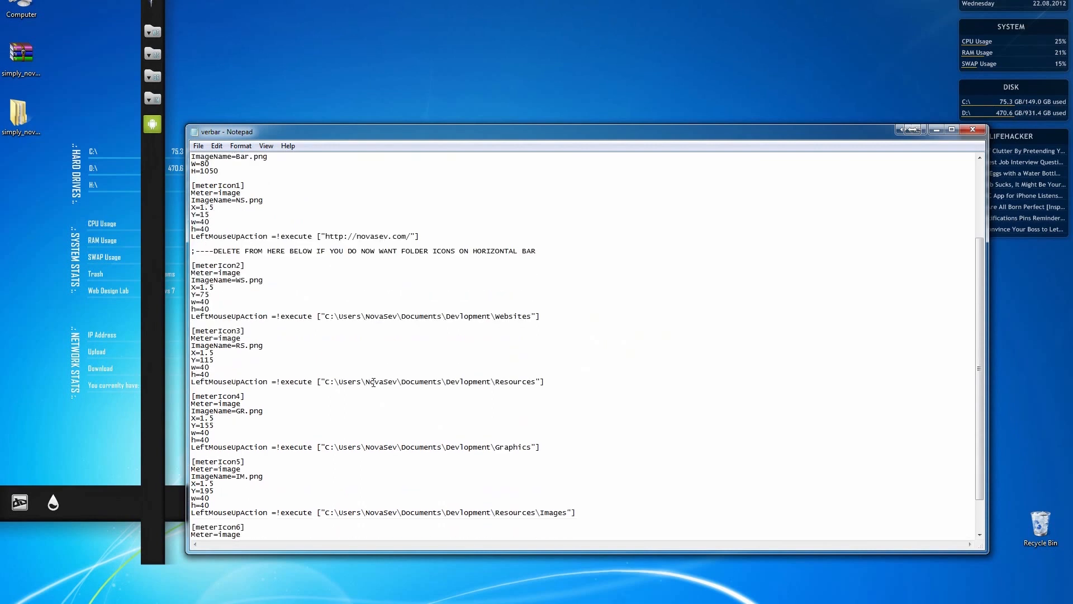
scroll(down, 3)
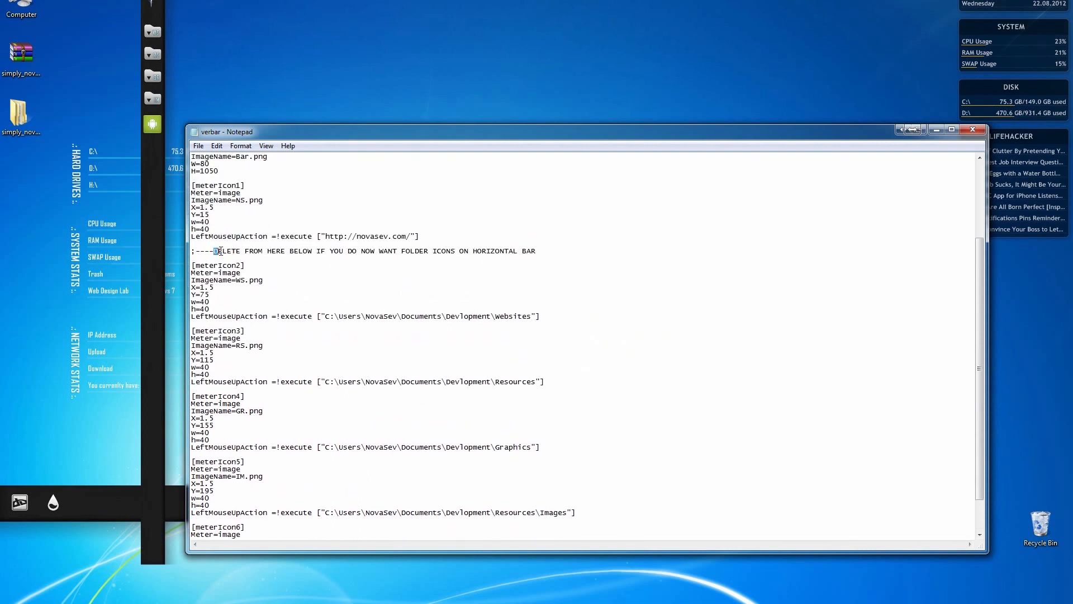
drag(215, 251, 536, 251)
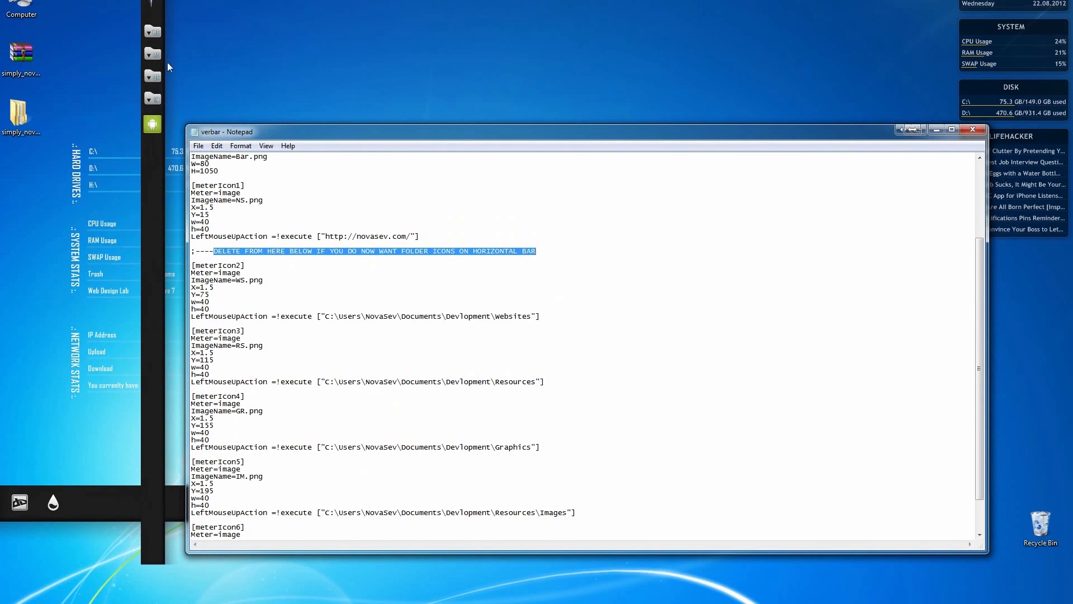
scroll(down, 3)
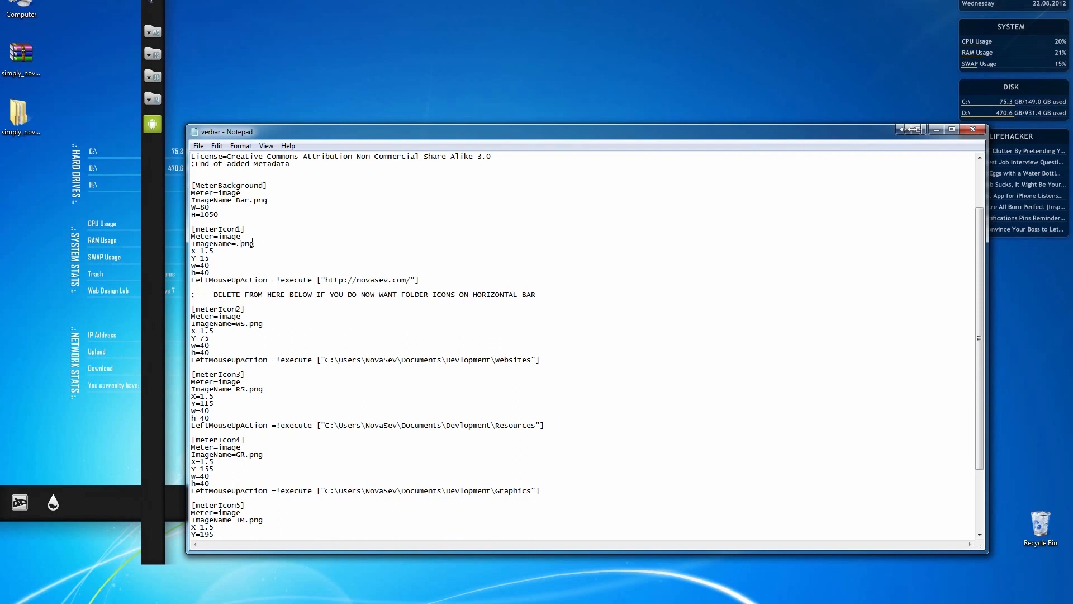
text(AN)
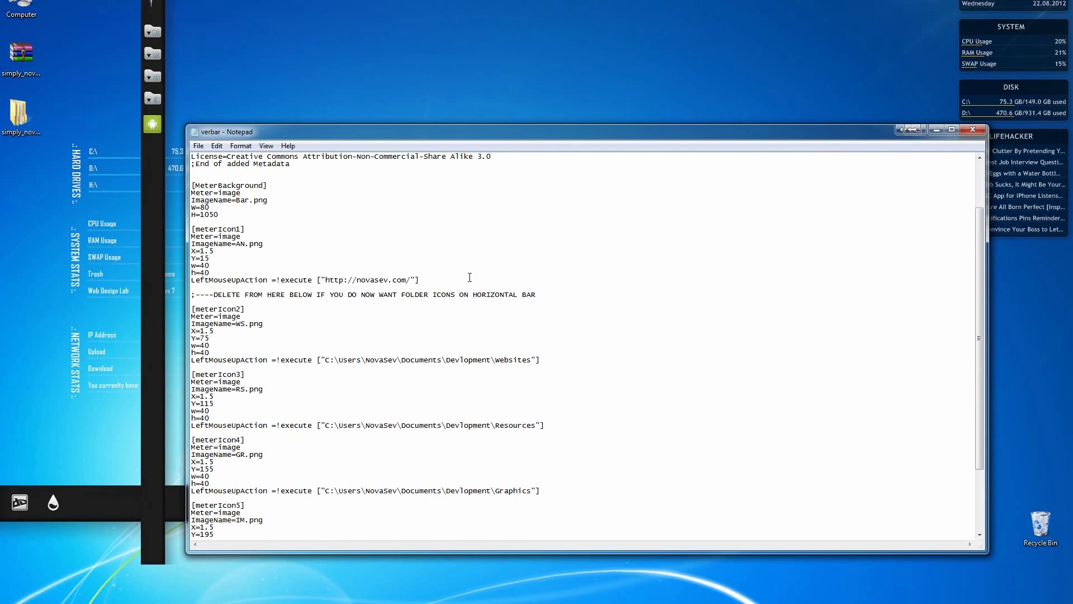
key(Backspace)
text(web.airdroid)
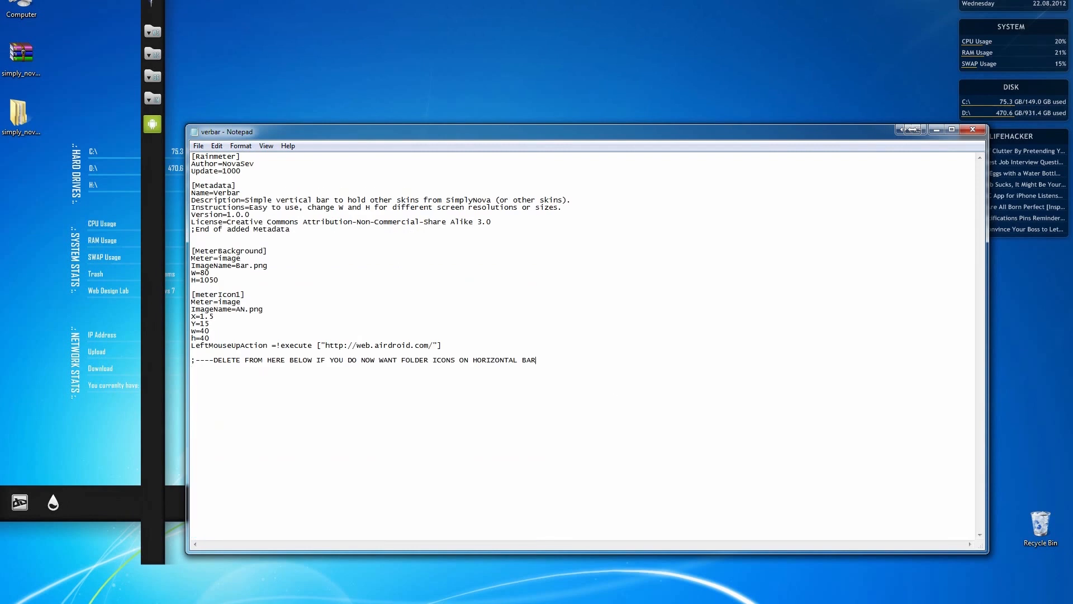
- Save the edited vertical bar skin file and return to the desktop
click(198, 145)
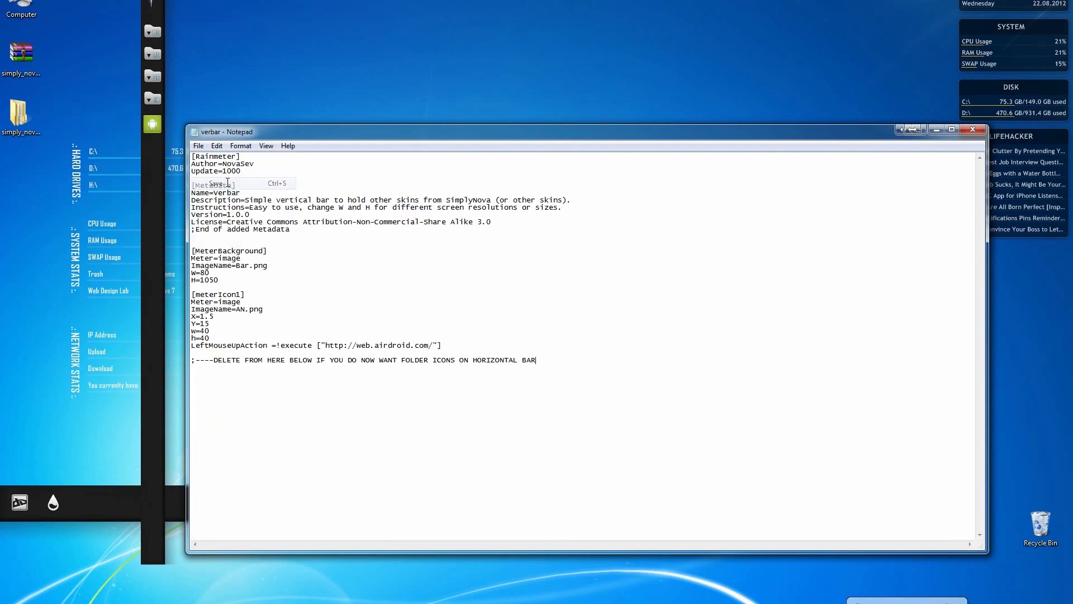
click(972, 130)
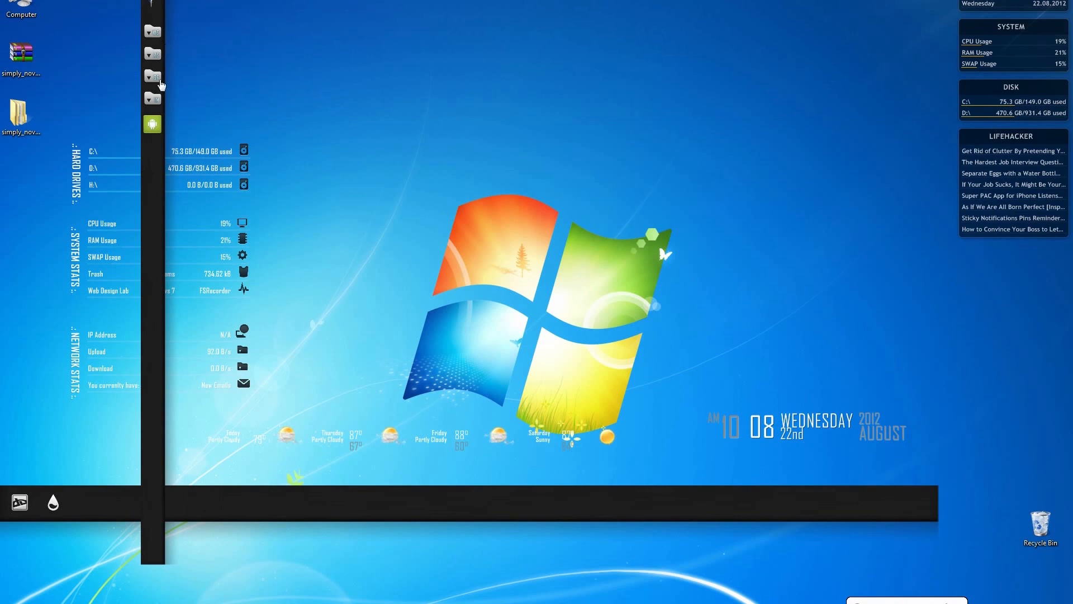
- Reposition the vertical bar to the left screen edge and adjust the horizontal bar's placement via skin settings
right_click(159, 81)
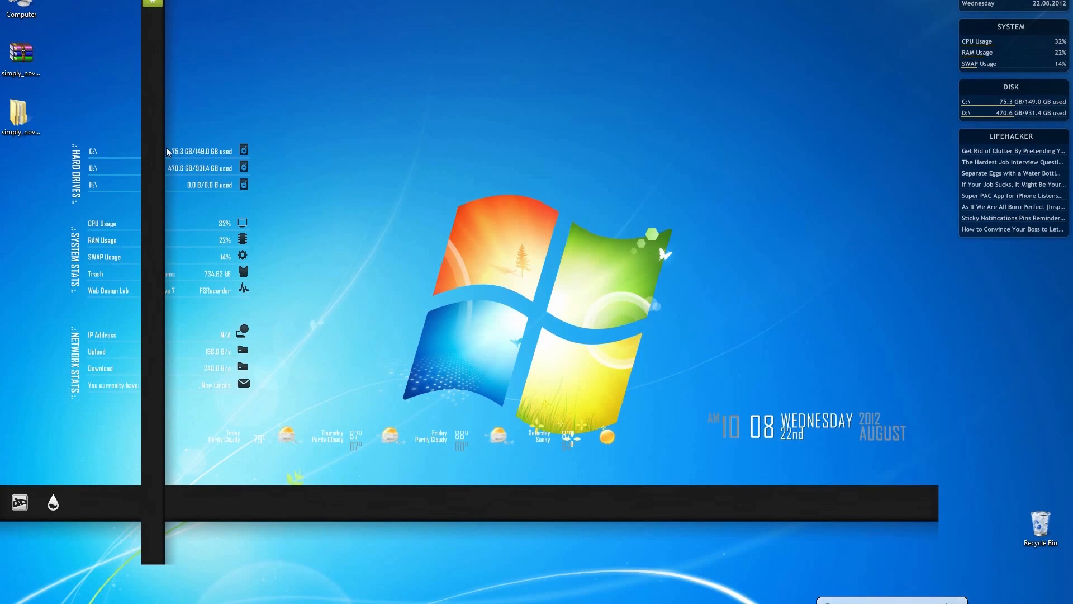
right_click(168, 151)
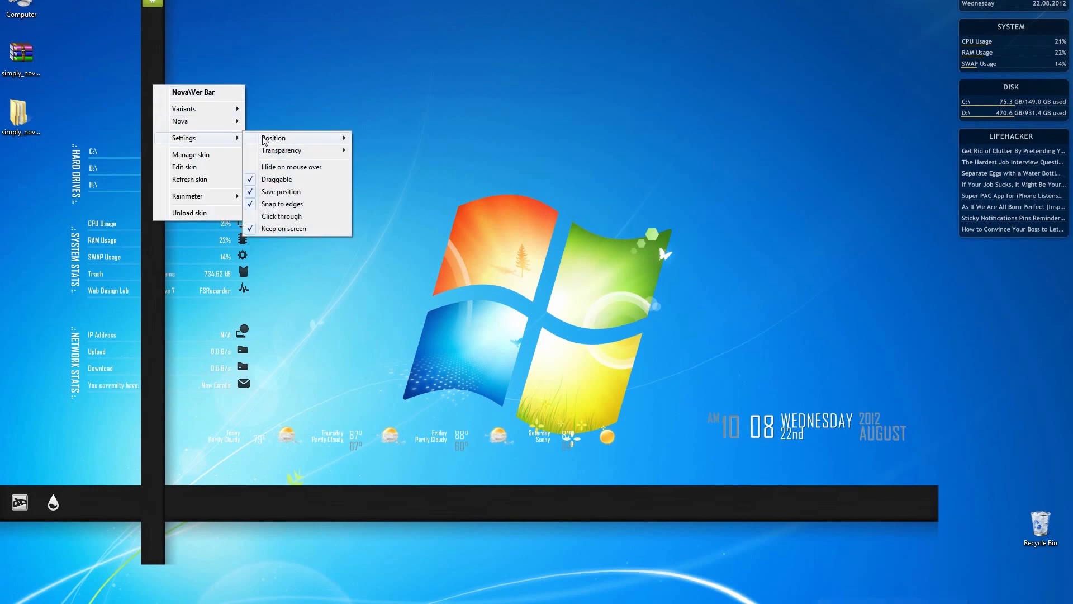
click(272, 137)
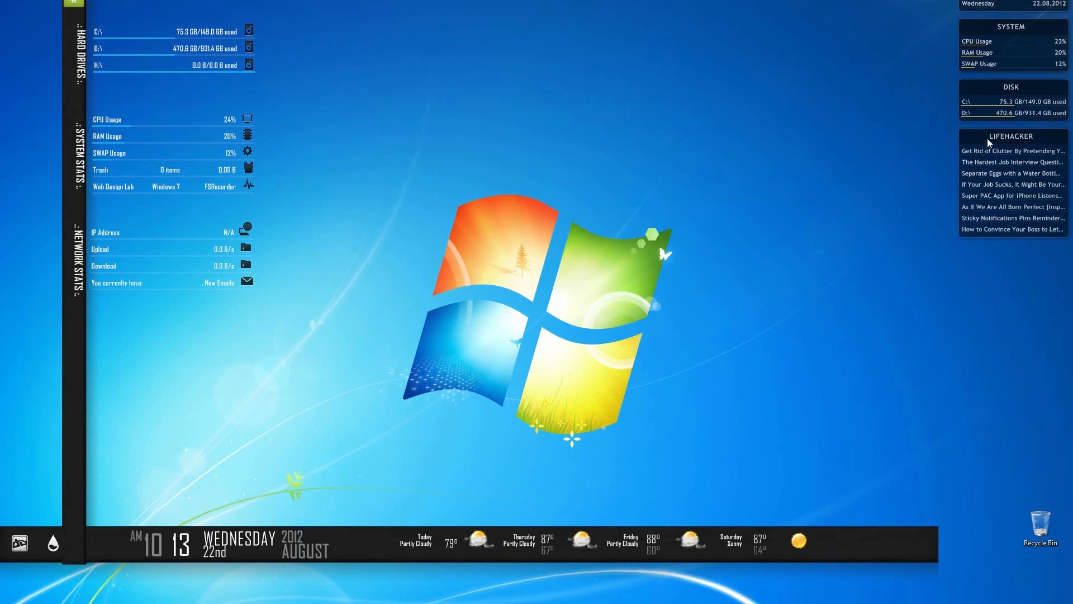
right_click(989, 142)
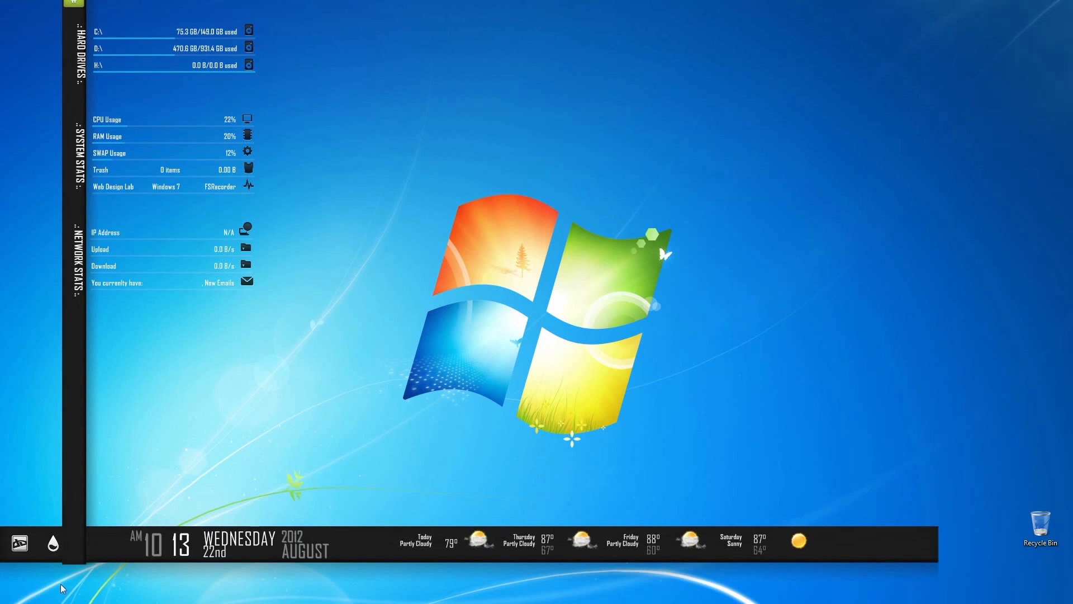
mouse_move(903, 547)
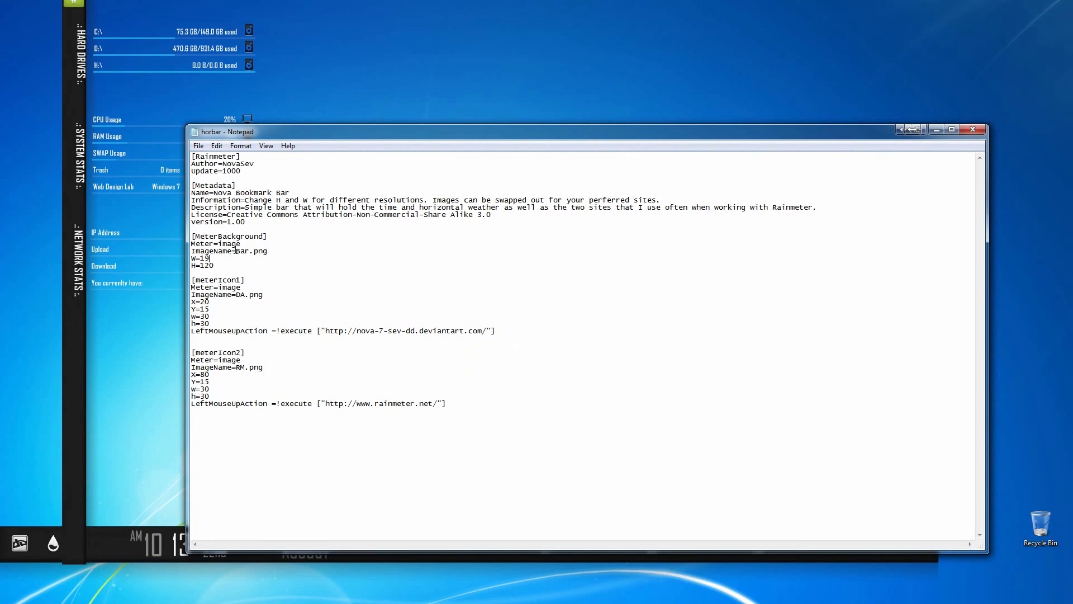
- Set the horizontal bar width to 1920 in horbar.ini and close the file
text(21)
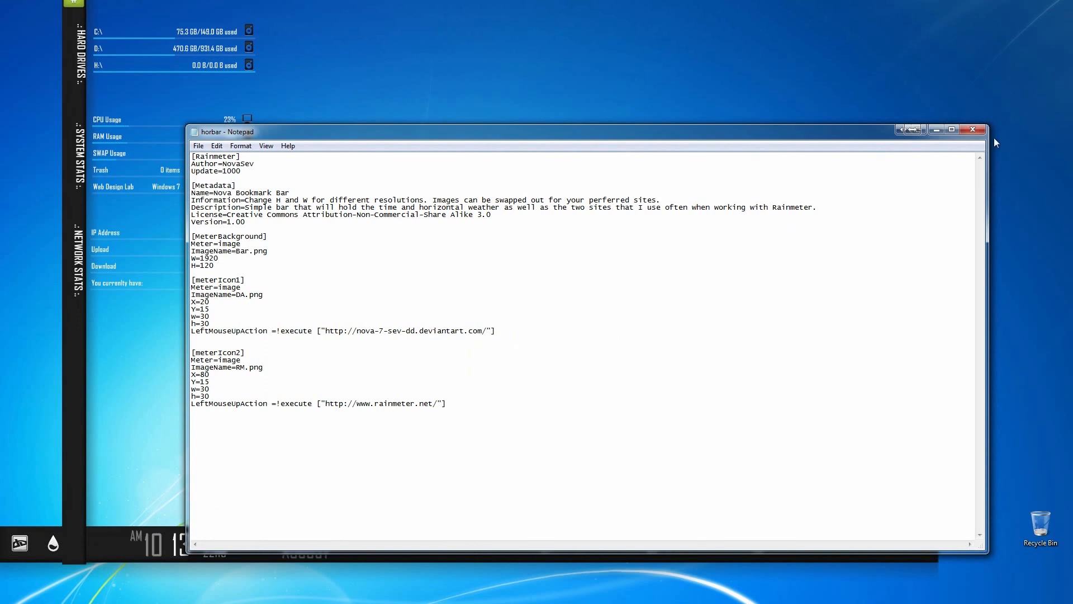
click(972, 130)
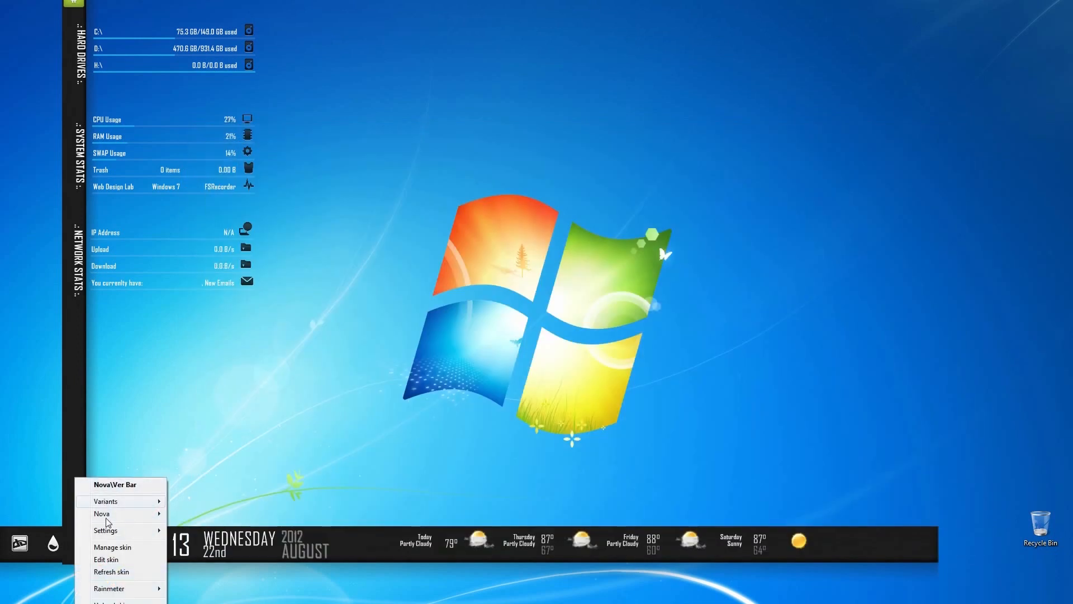
- Set the vertical bar height to 1200 in verbar.ini and save on closing
click(106, 559)
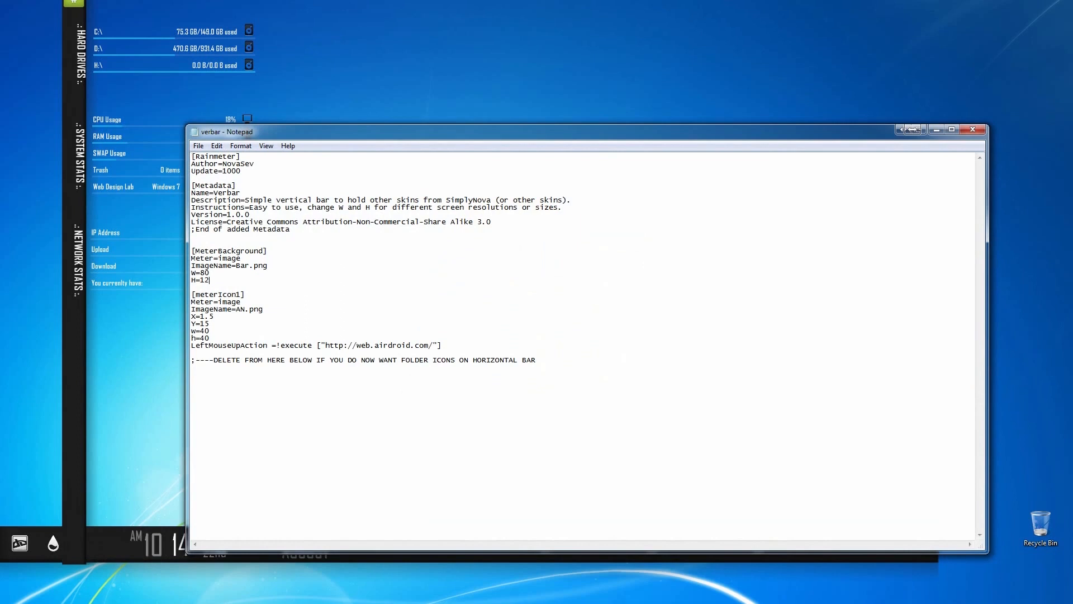
click(972, 130)
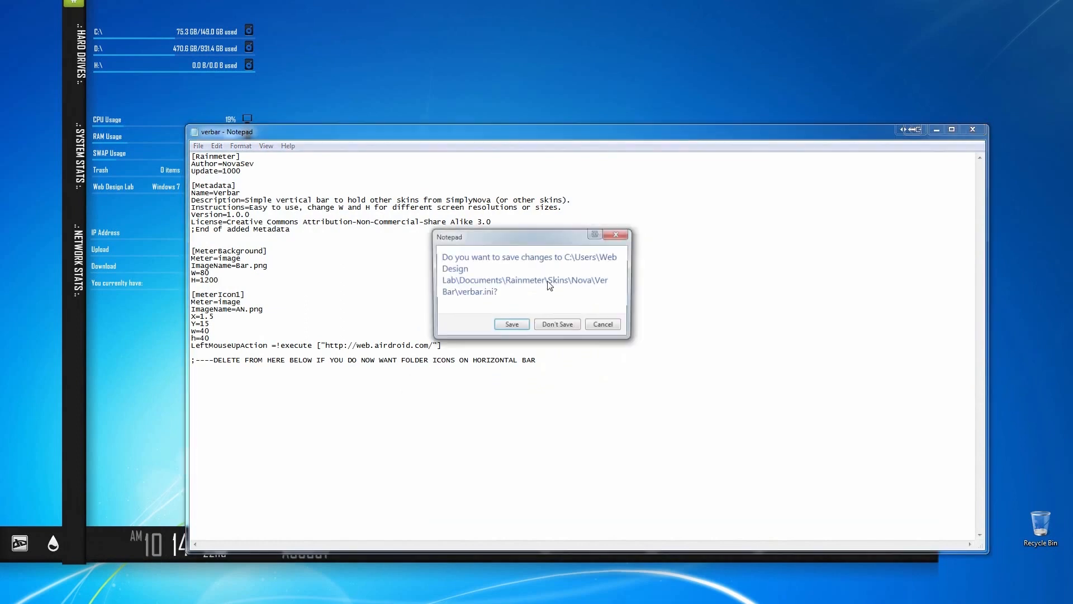
click(557, 324)
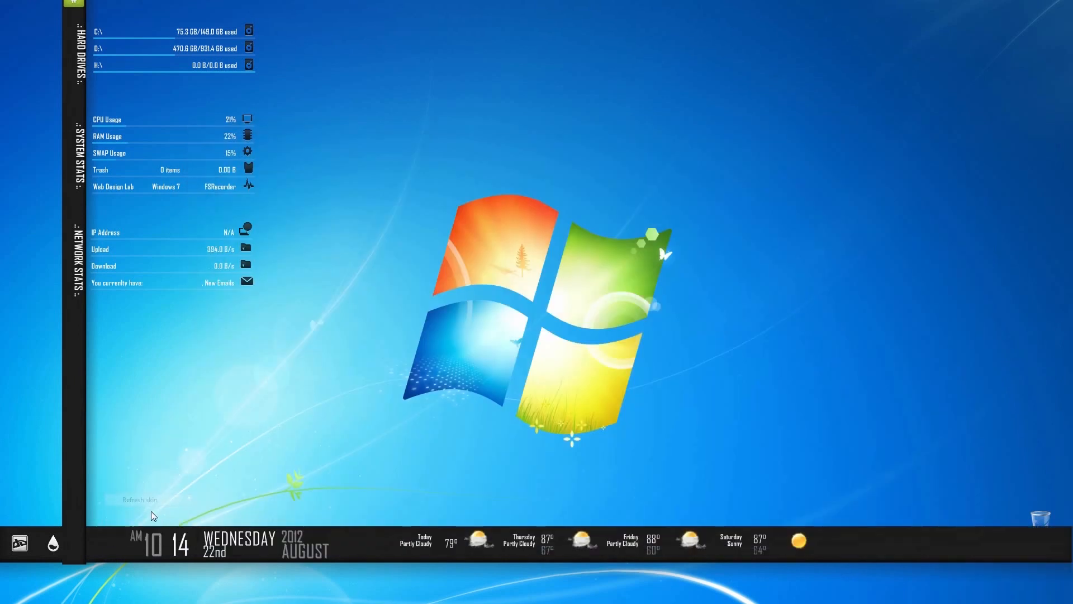
- Refresh the resized vertical bar, then briefly browse Computer from the Start menu and close it
click(137, 498)
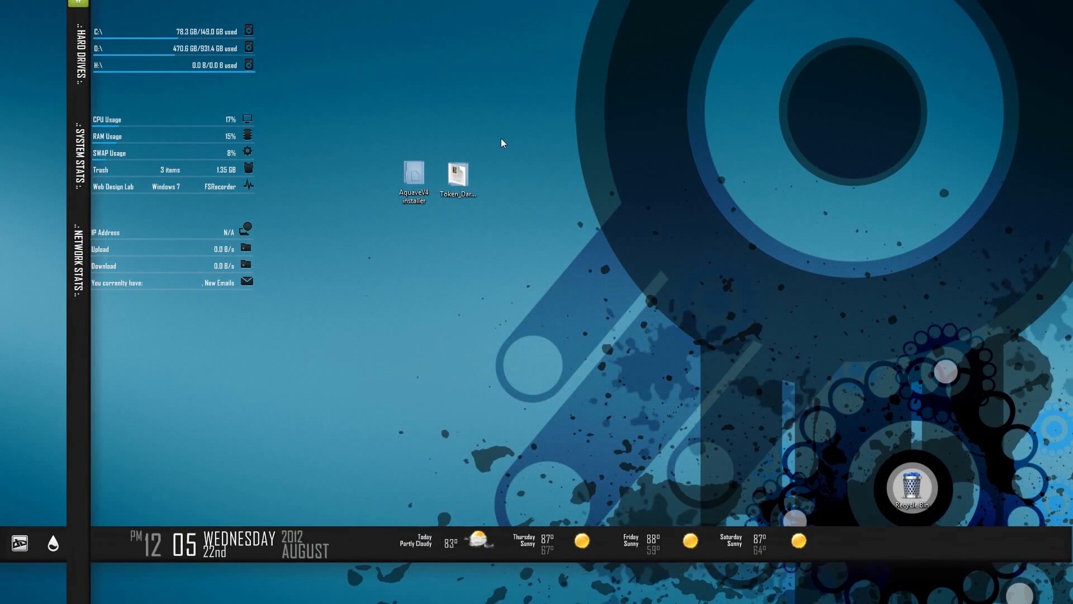
mouse_move(439, 145)
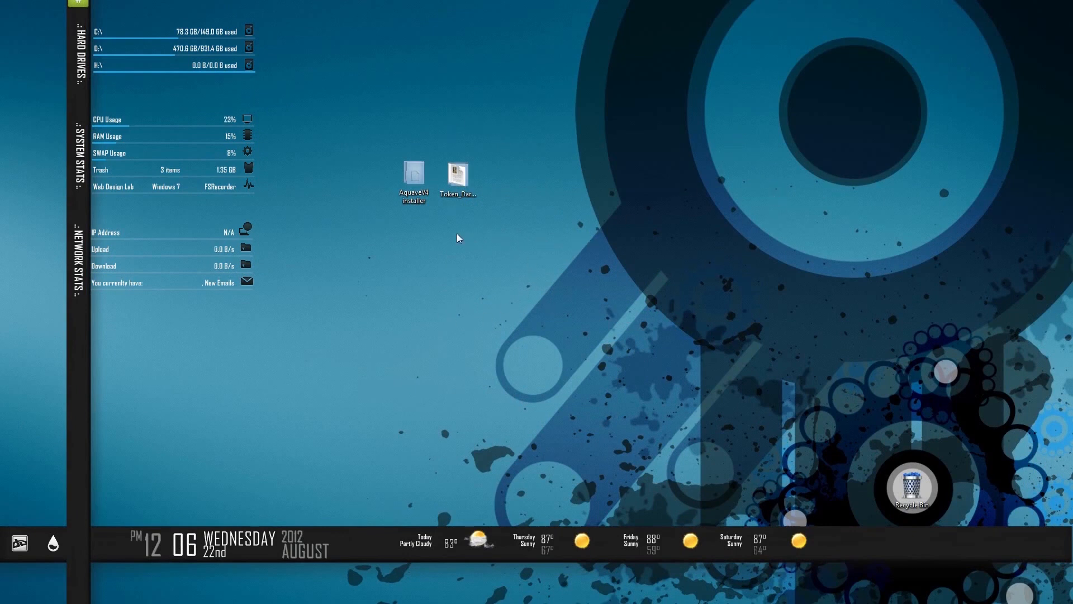
click(413, 176)
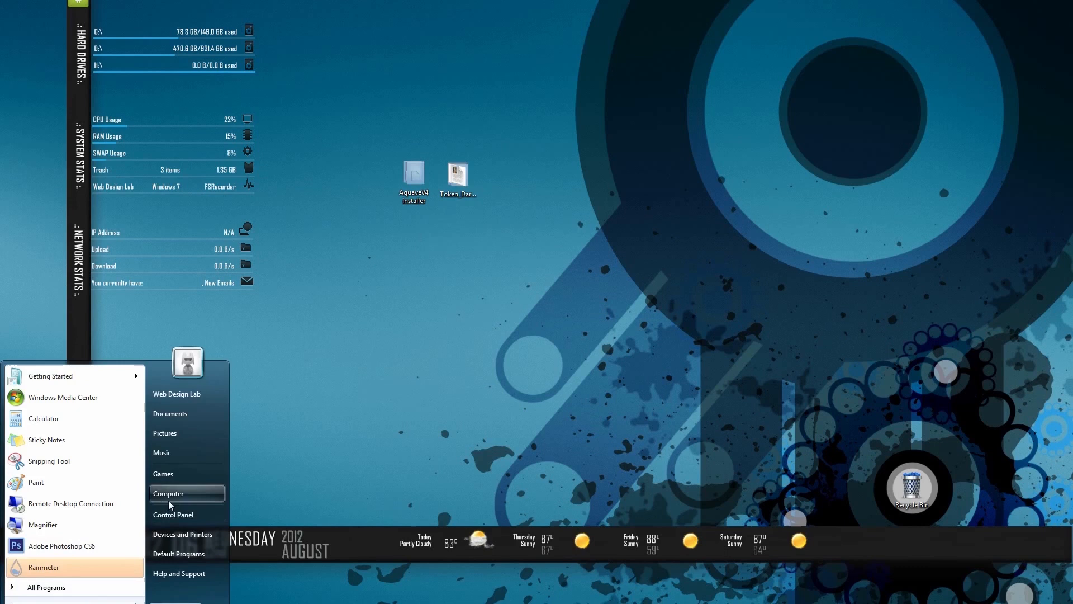
click(169, 493)
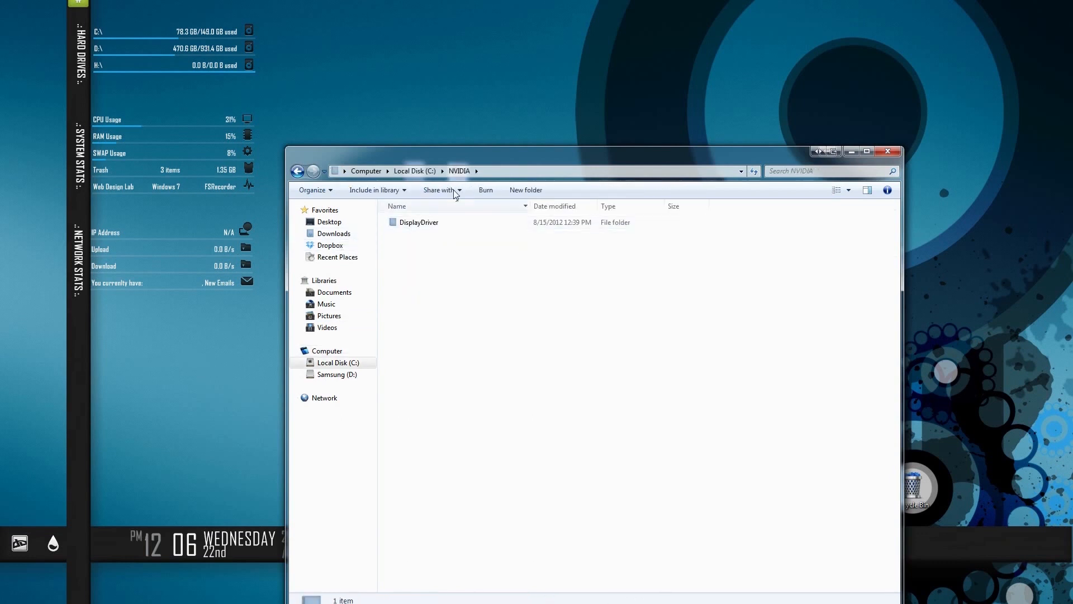
click(887, 151)
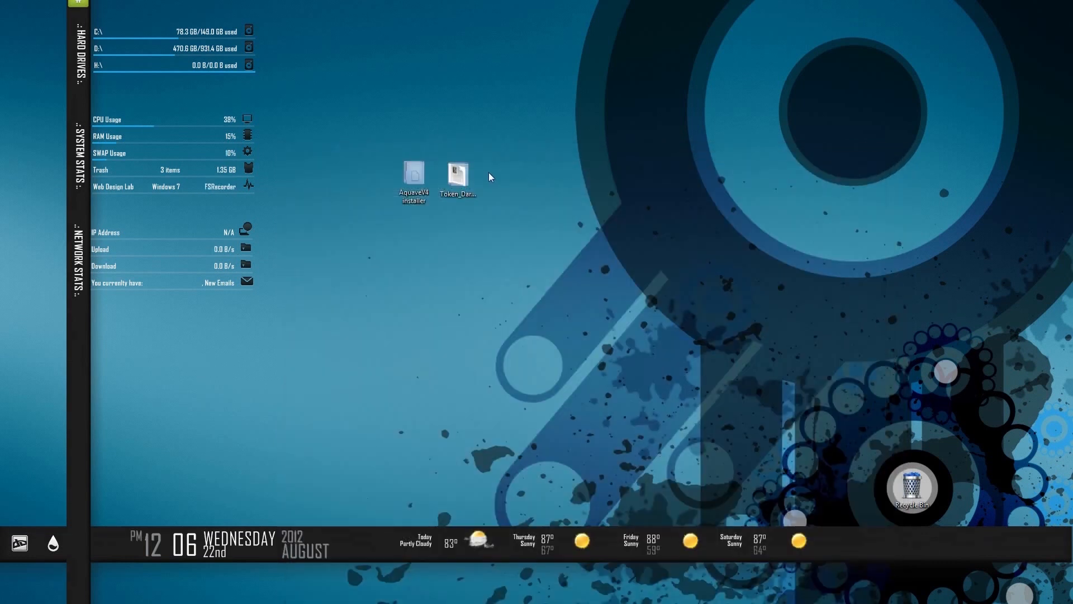
- Browse into Token_Dark_IconPack_7601X64 > Token_IconPack_7601X64 > Token_X64_installer
click(458, 171)
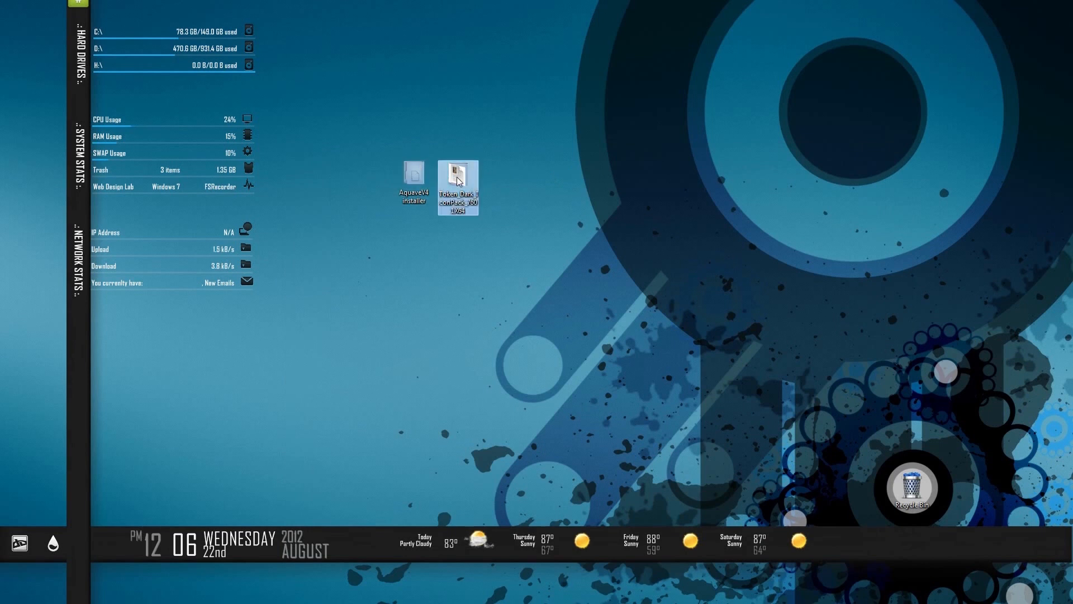
double_click(457, 170)
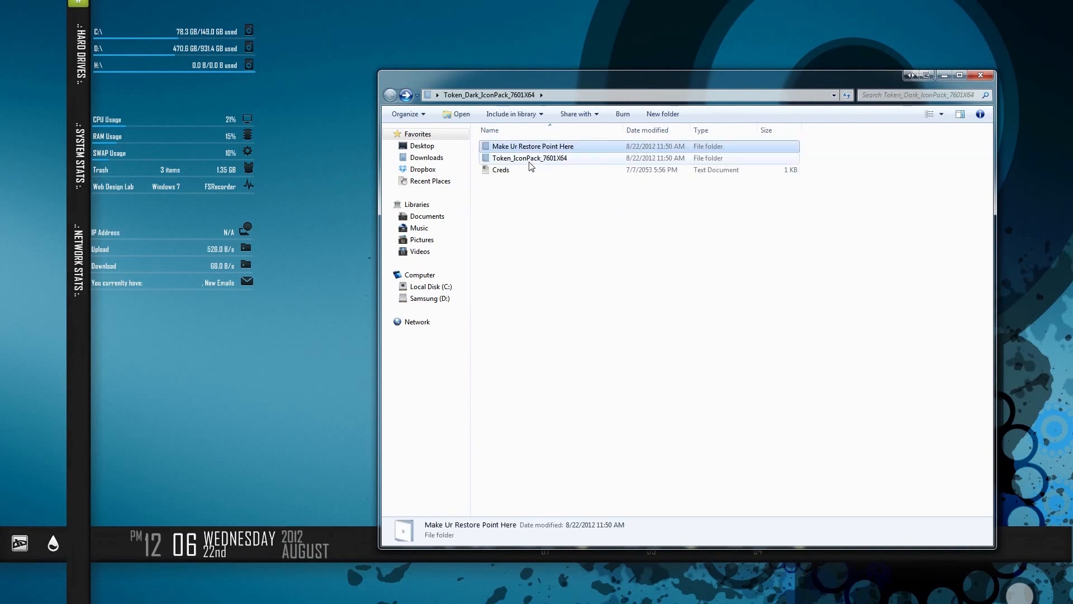
mouse_move(546, 162)
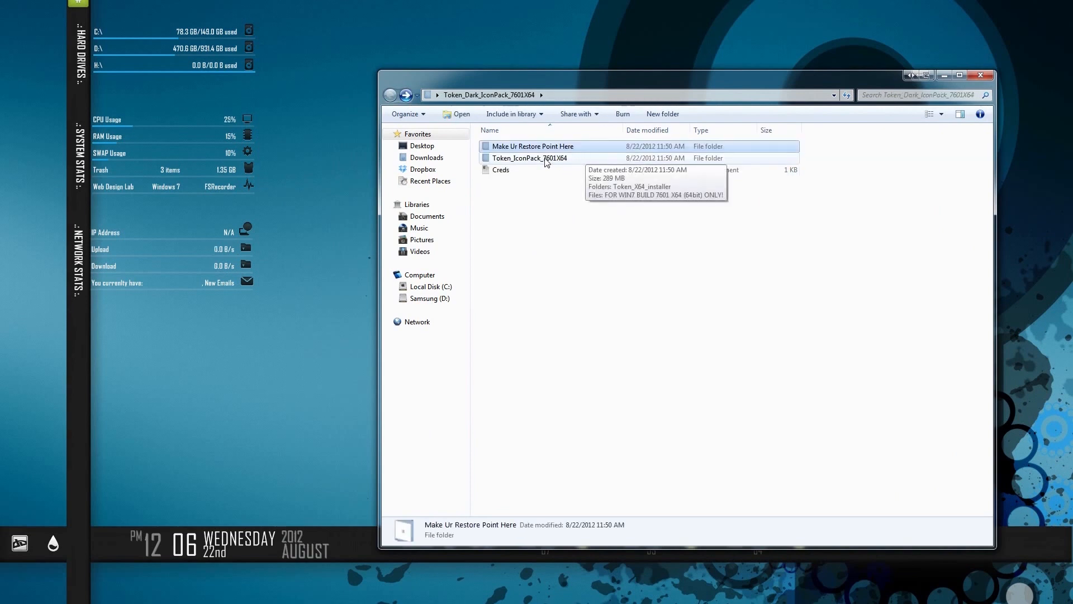
double_click(530, 158)
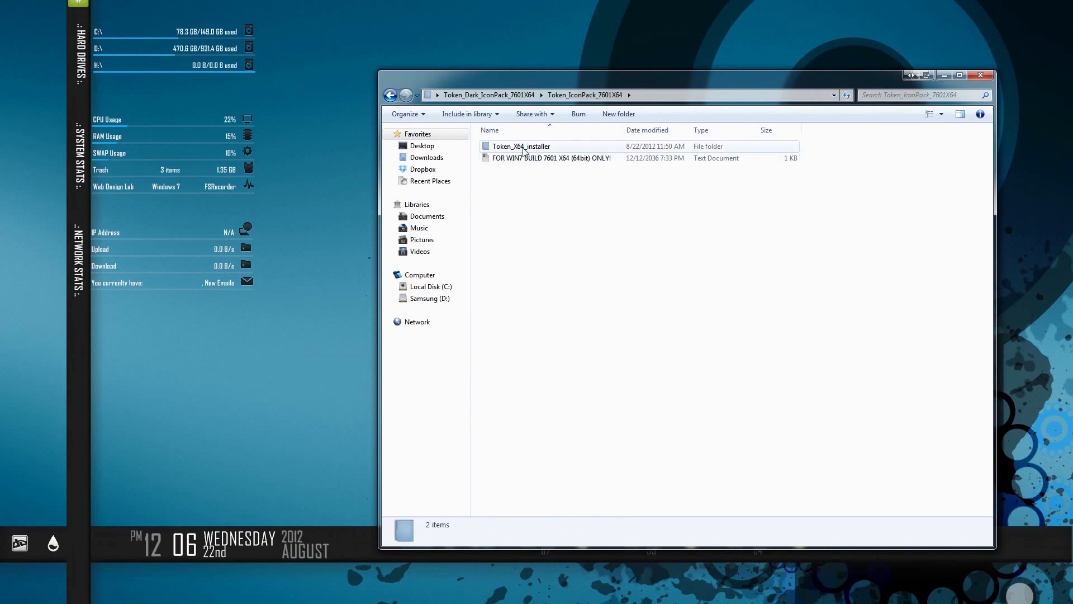
double_click(520, 145)
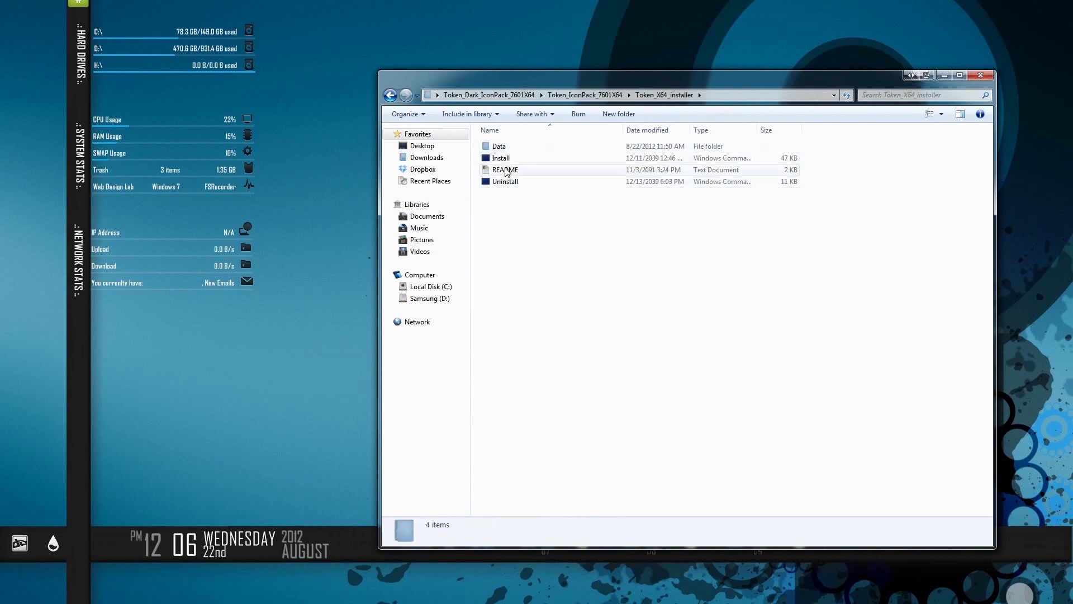
- Run the Install script as administrator and answer 1 then 2 to install without restarting
right_click(501, 157)
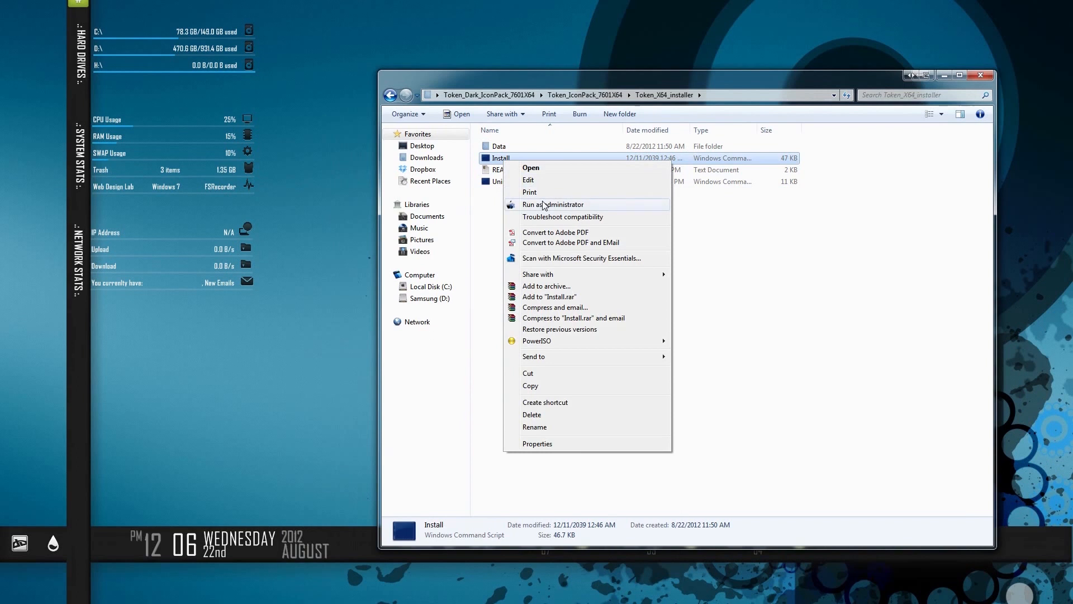
click(554, 205)
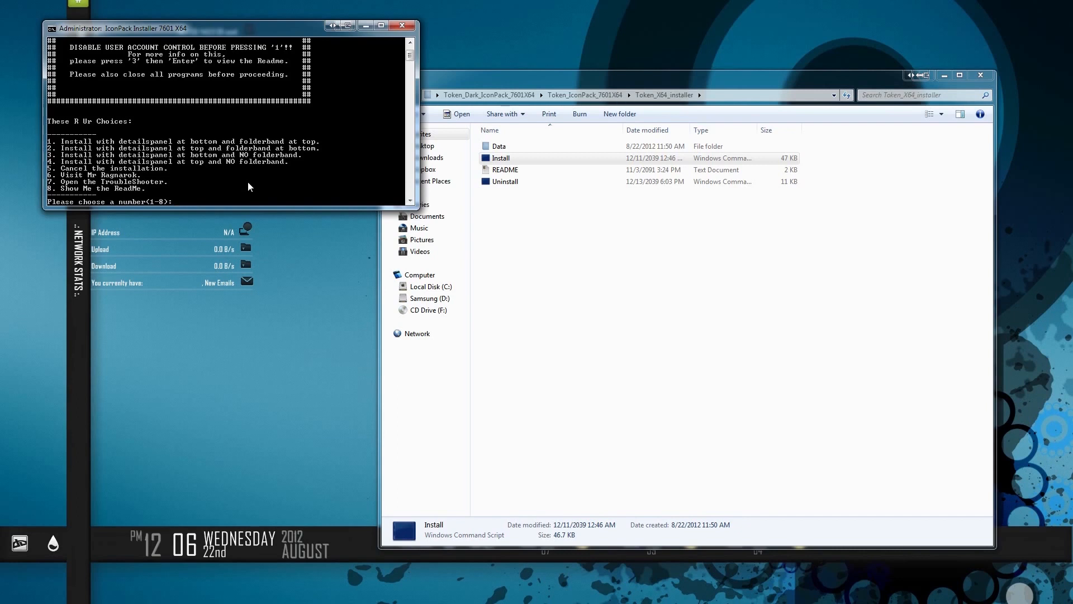
text(1)
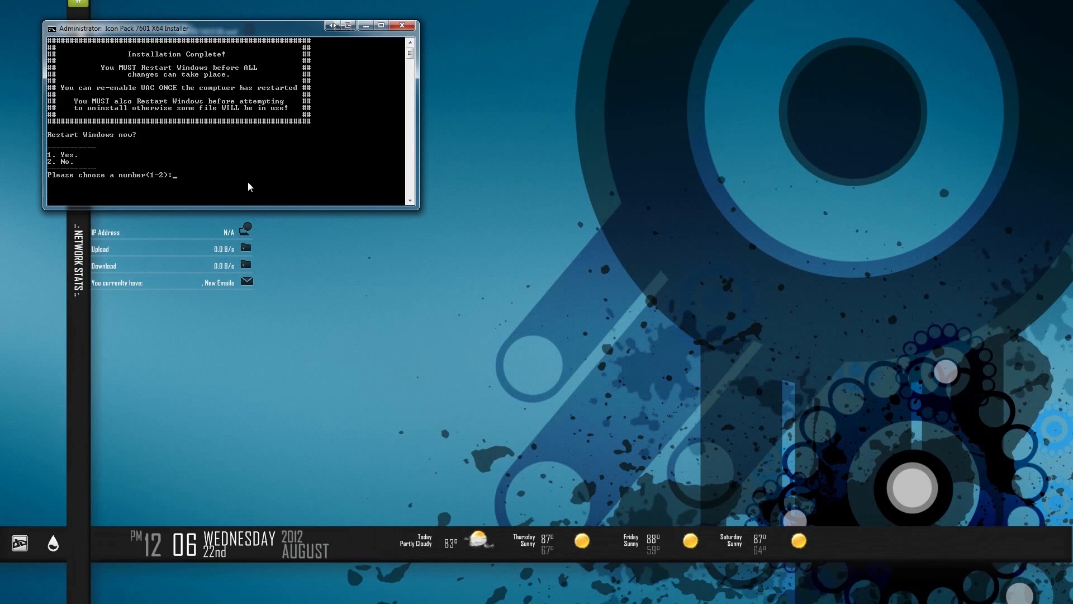
text(2)
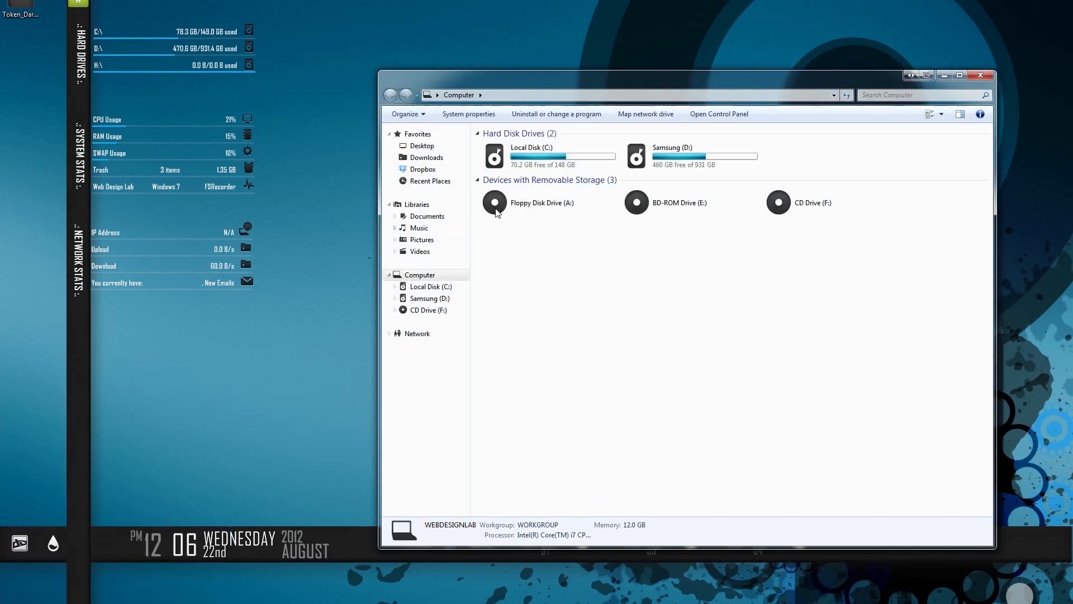
- Close the Local Disk (C:) window and return to the desktop with the Audition shortcut and Token folder
click(541, 202)
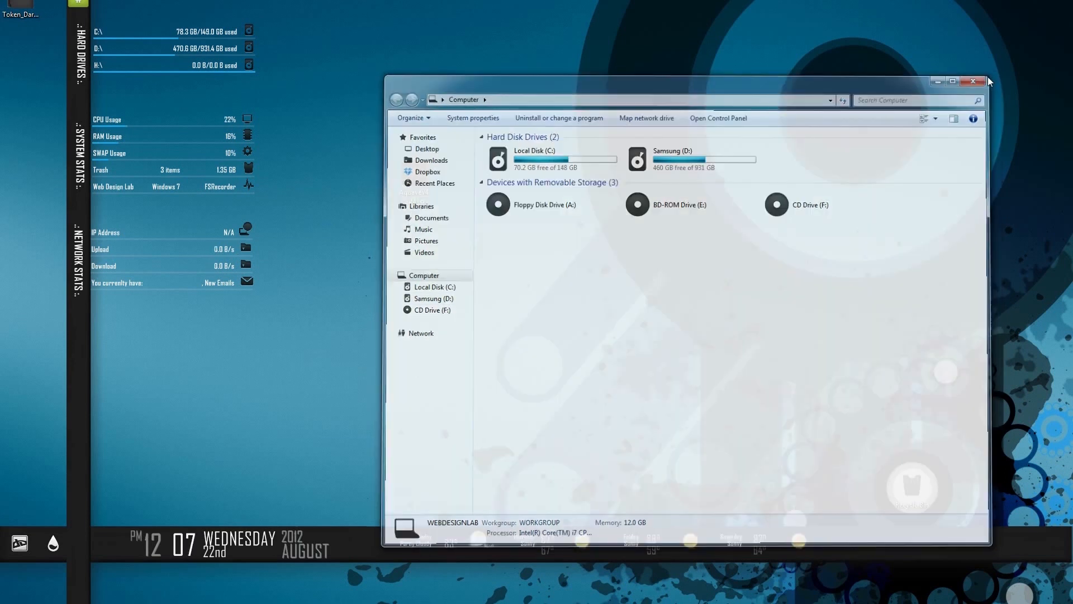
click(972, 81)
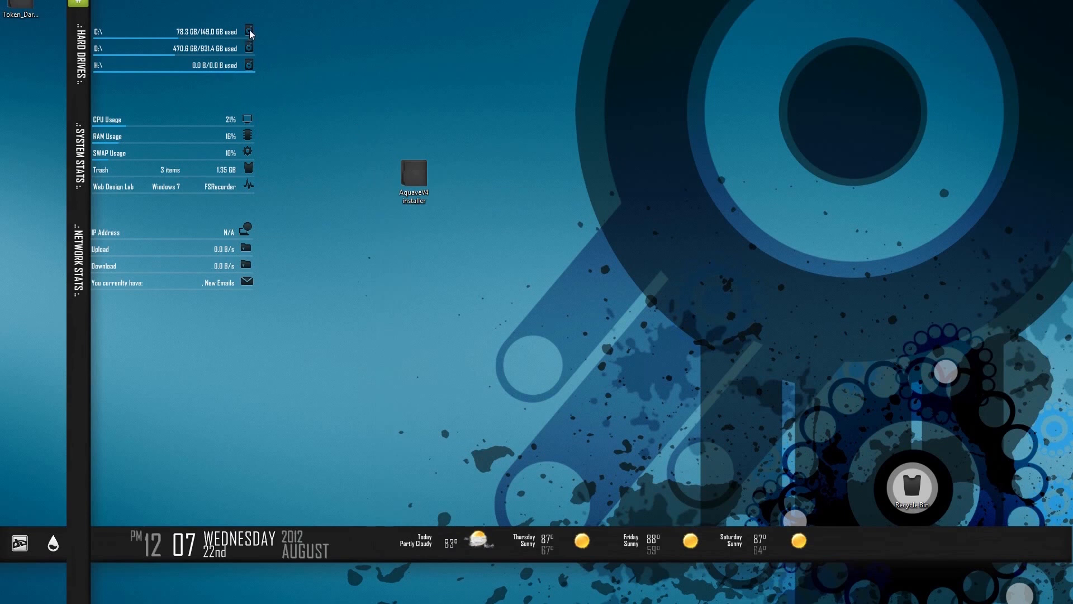
click(249, 31)
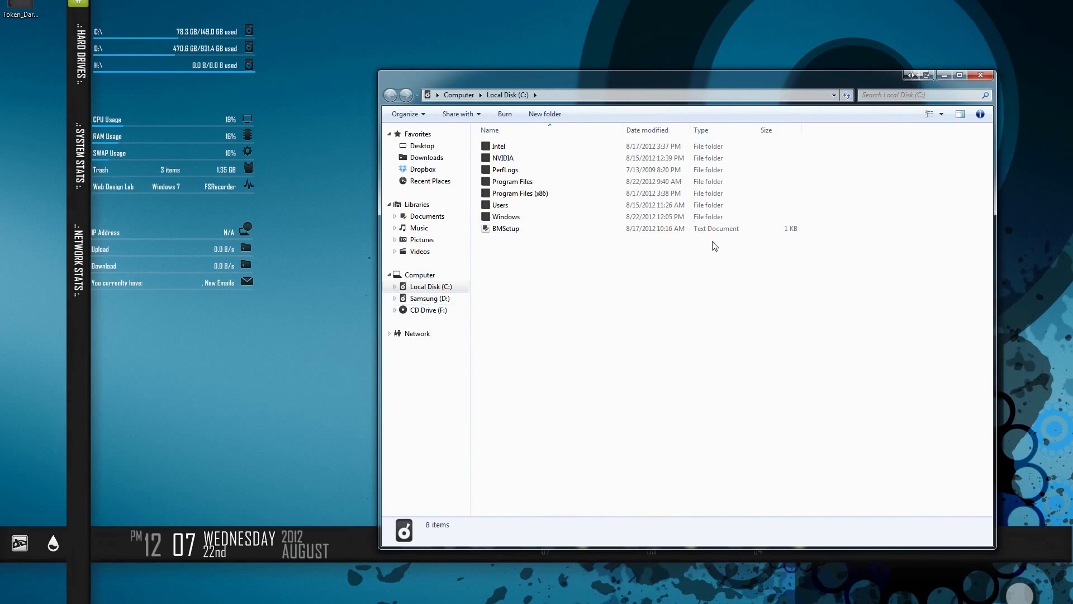
double_click(512, 181)
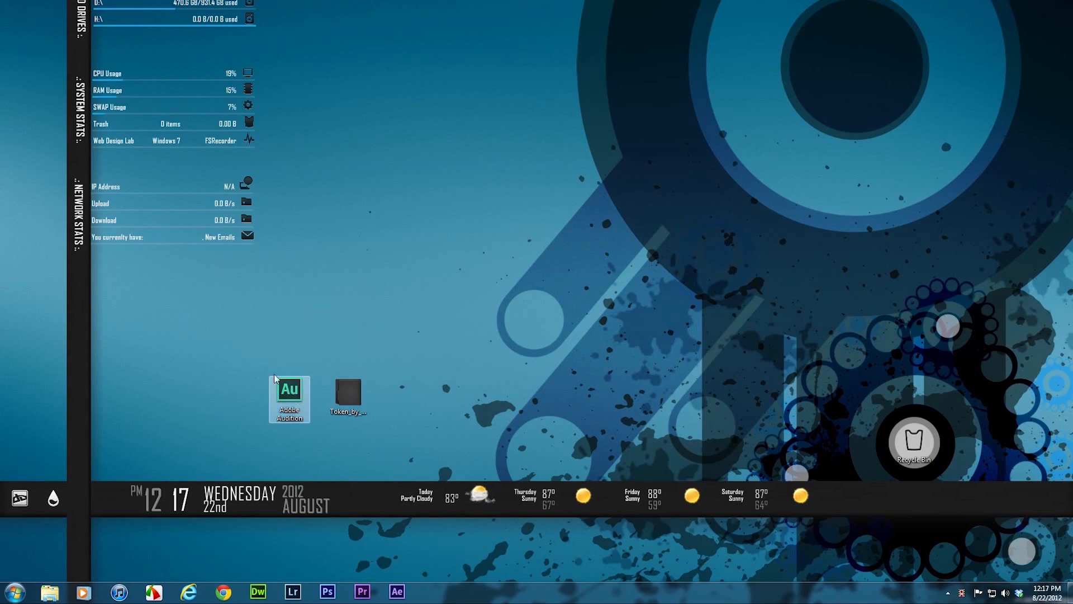
- Browse into Token_by_besv > Token Dark > Token-ICO and preview the Devices icons
click(348, 396)
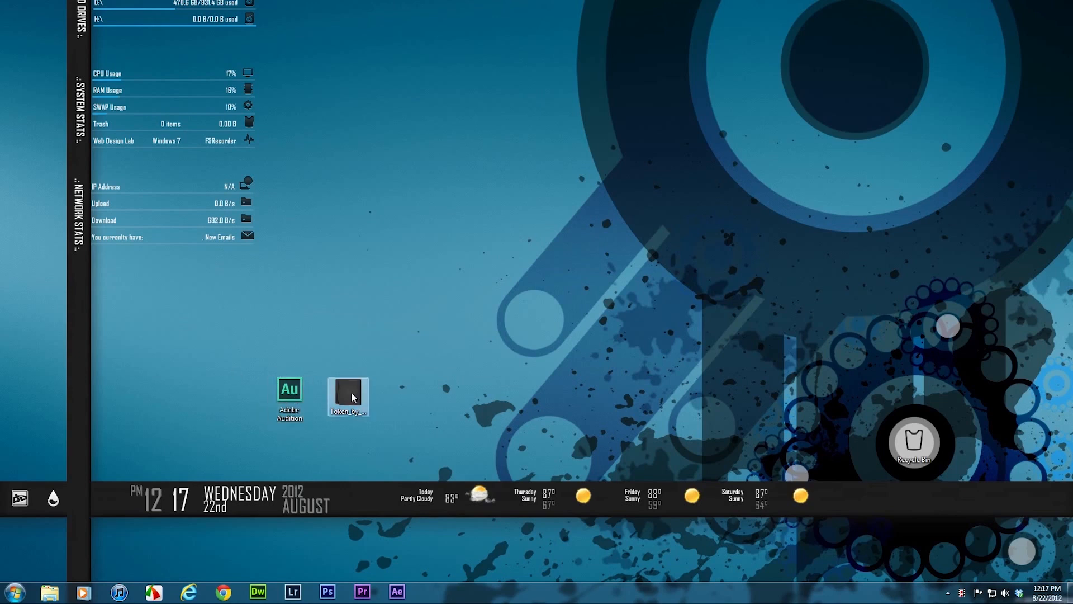
double_click(347, 395)
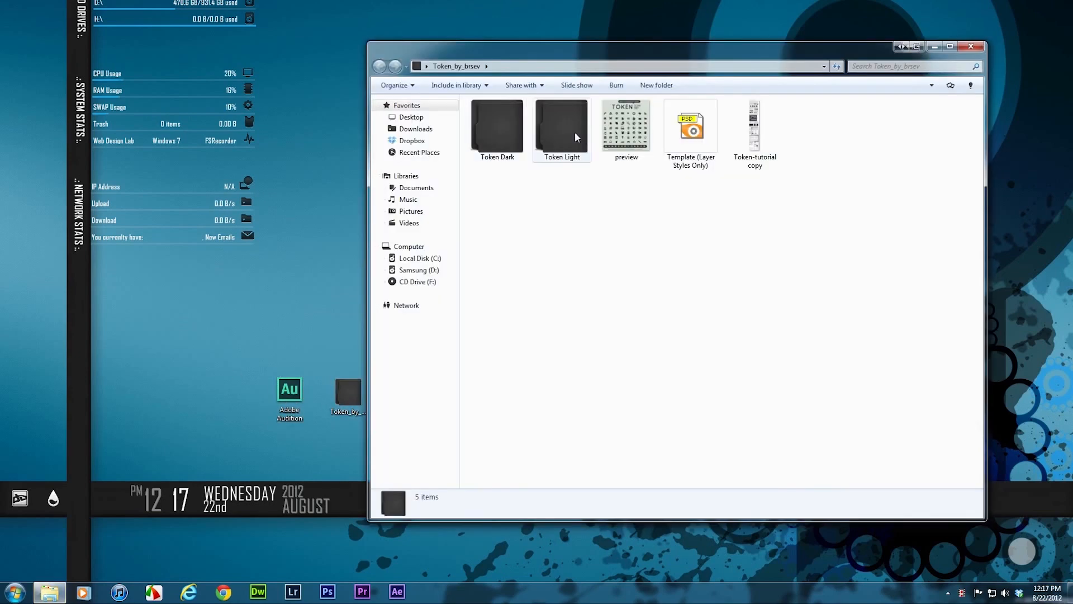
mouse_move(561, 126)
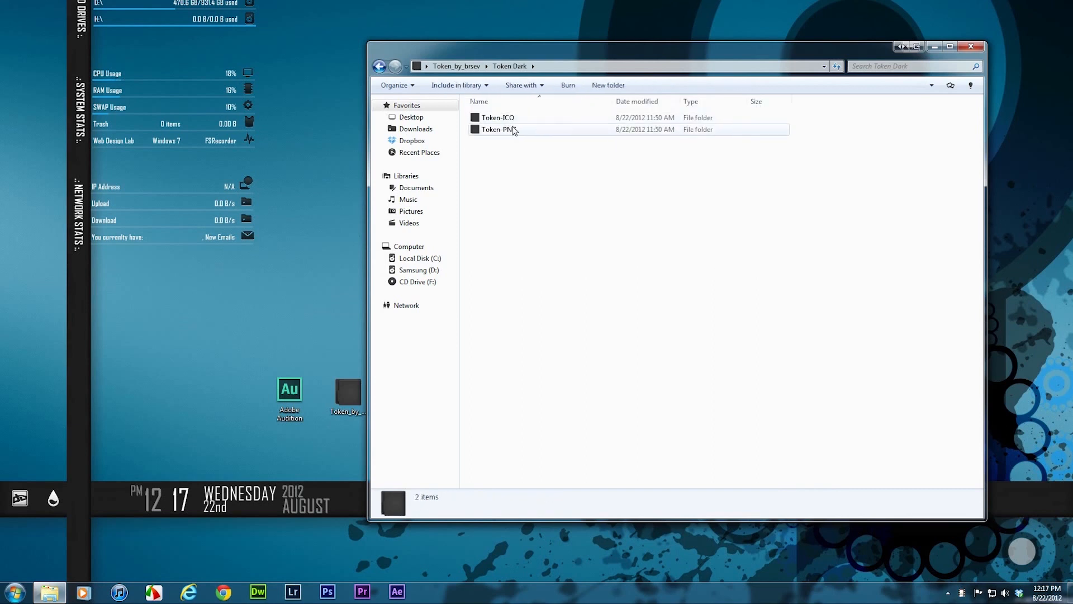
double_click(498, 118)
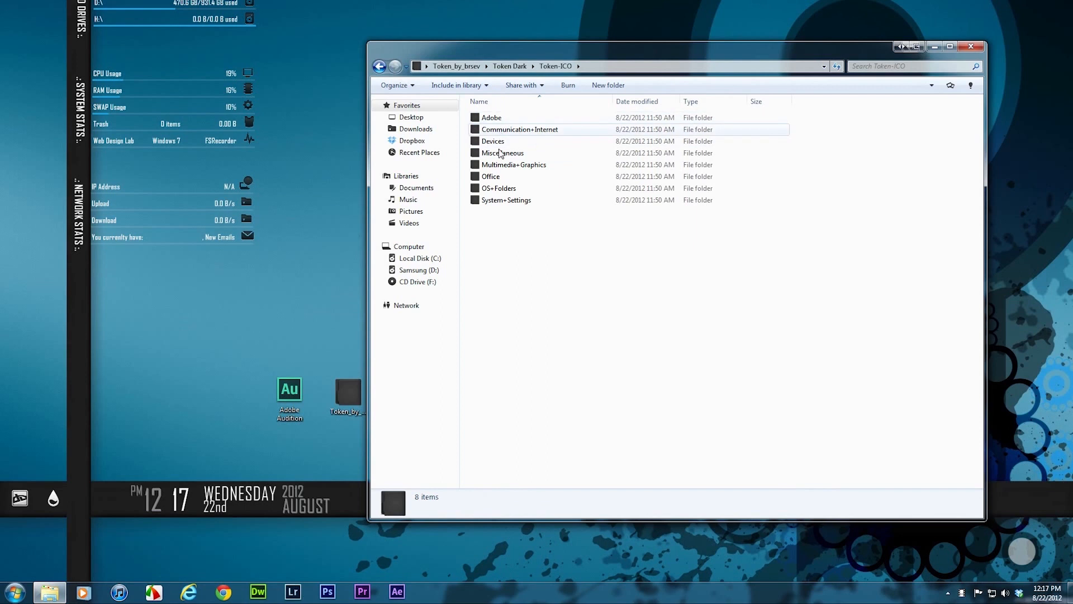
double_click(491, 118)
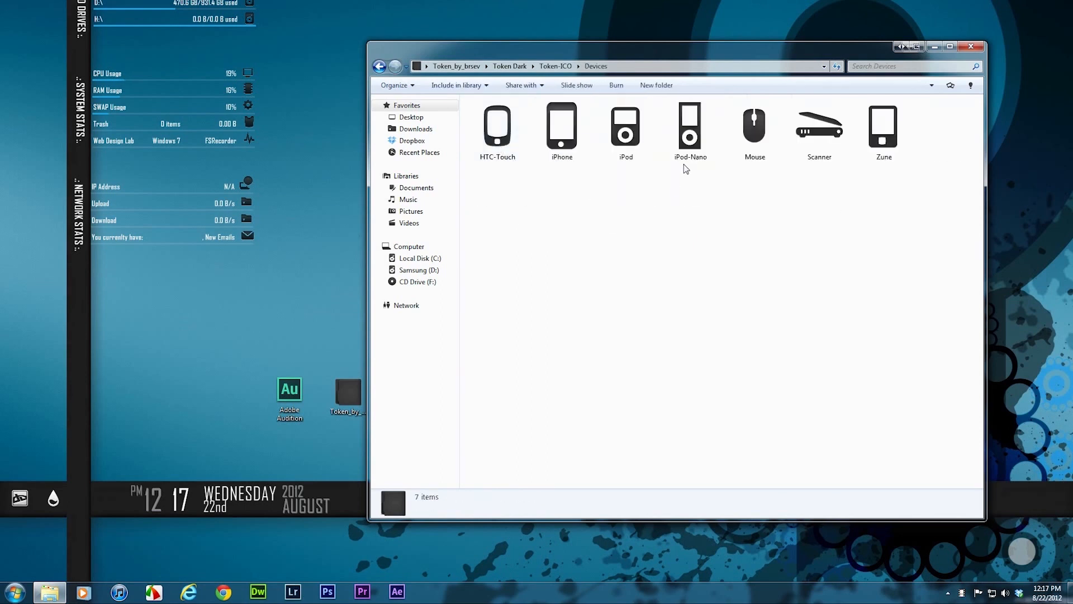
- Check the Office icon category, then close the Local Disk (C:) Explorer window
click(380, 66)
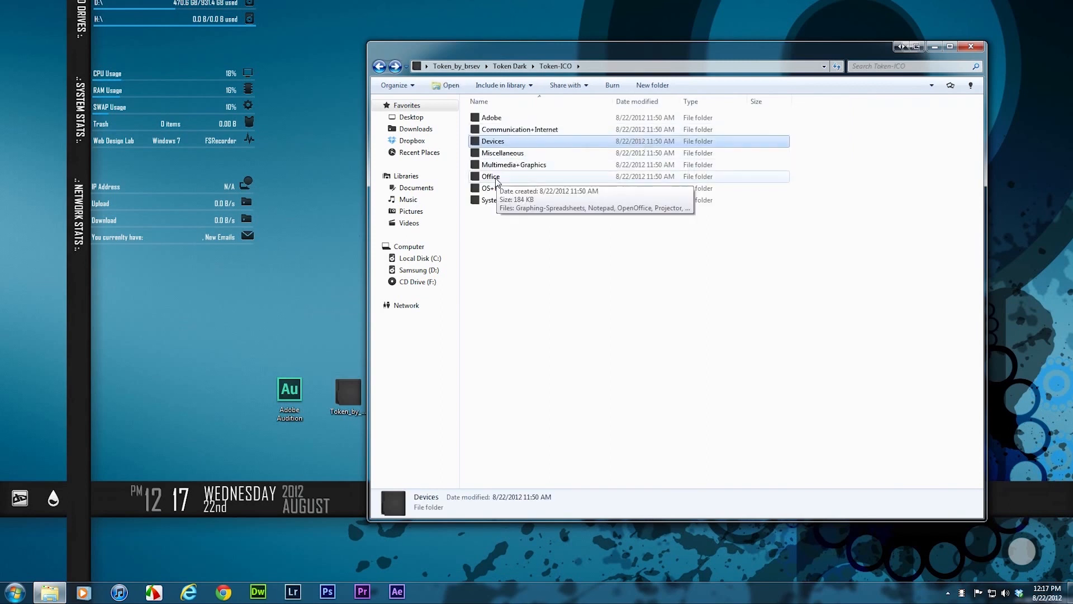
click(491, 175)
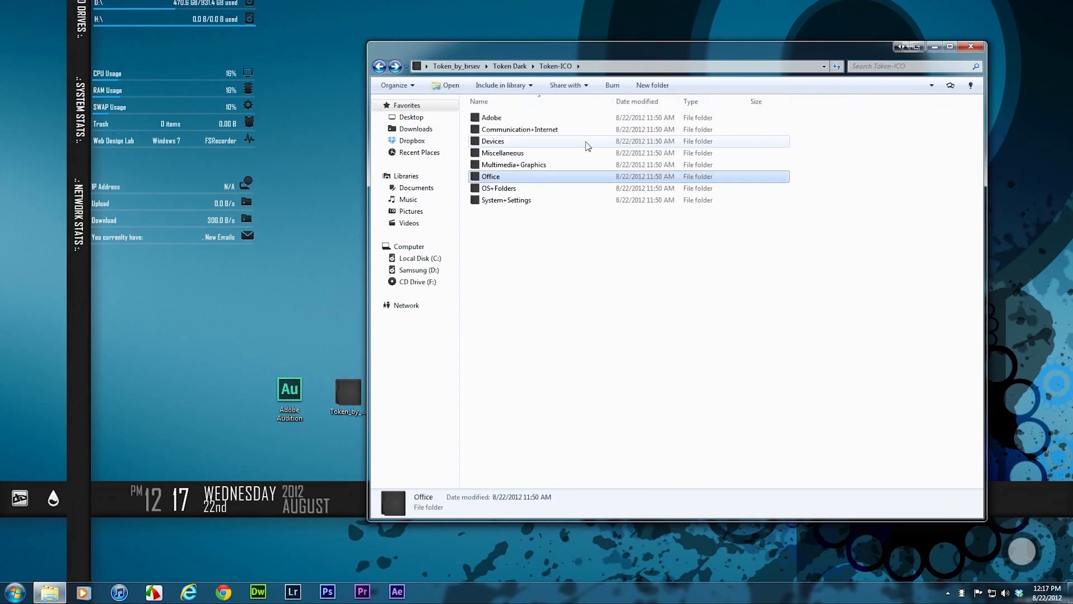
click(456, 66)
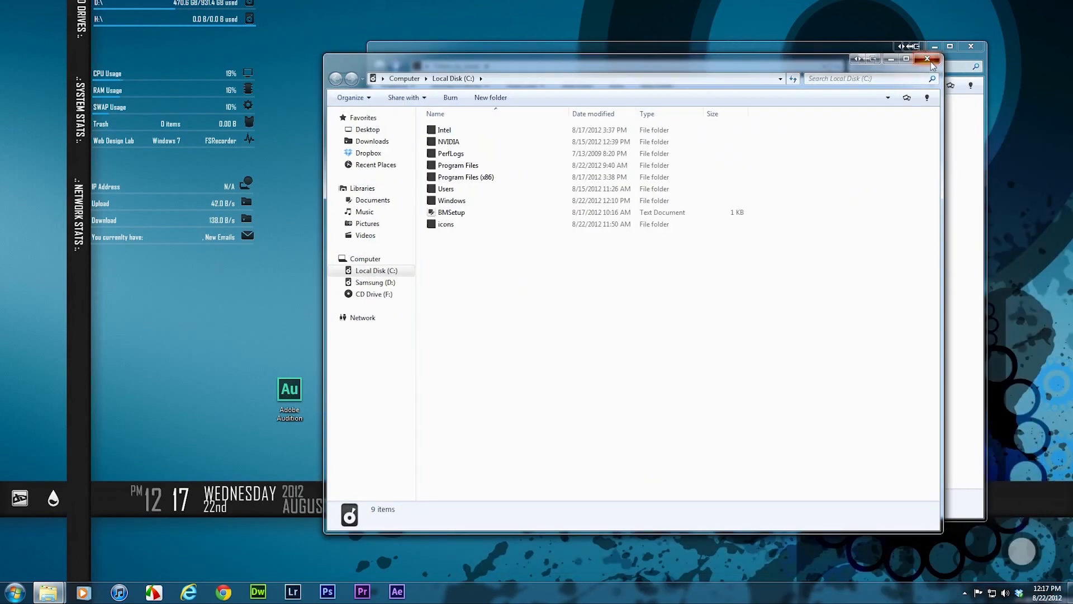
click(925, 60)
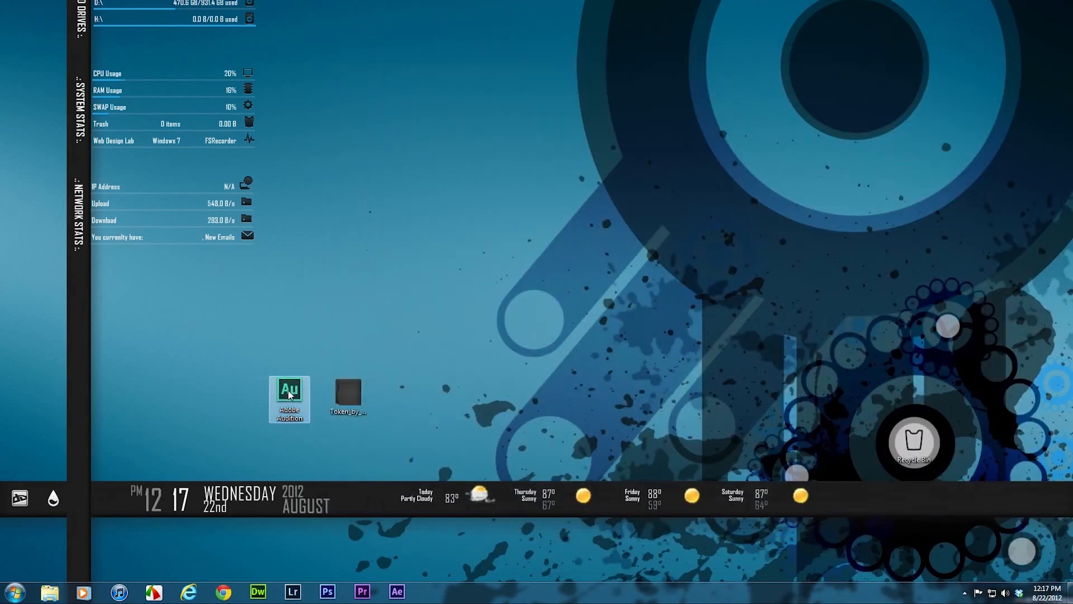
- Bring up the Audition shortcut's Properties and start browsing for a different icon file
right_click(289, 390)
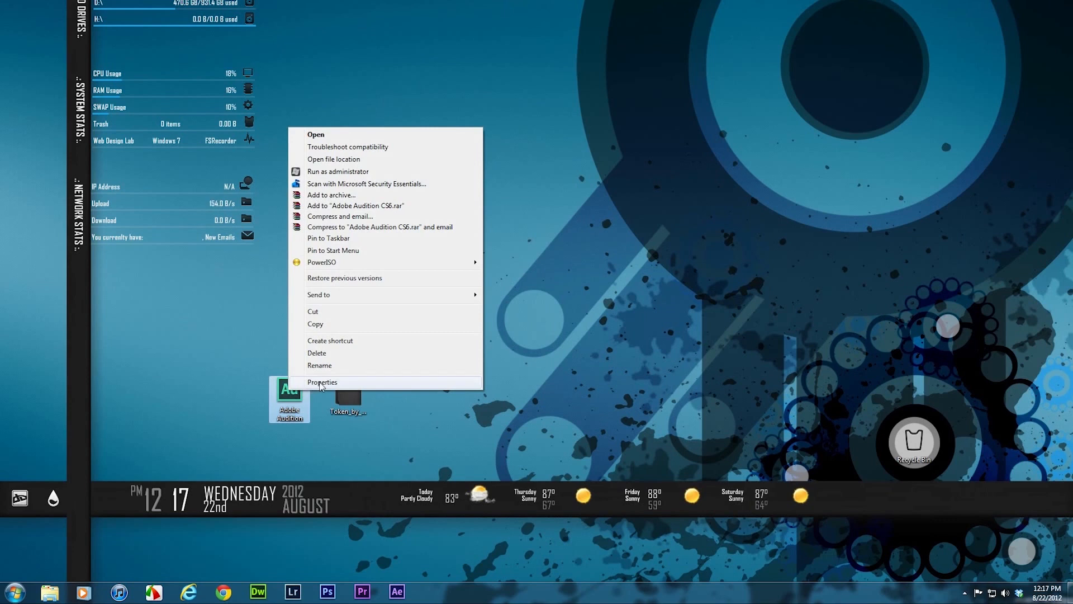
click(322, 382)
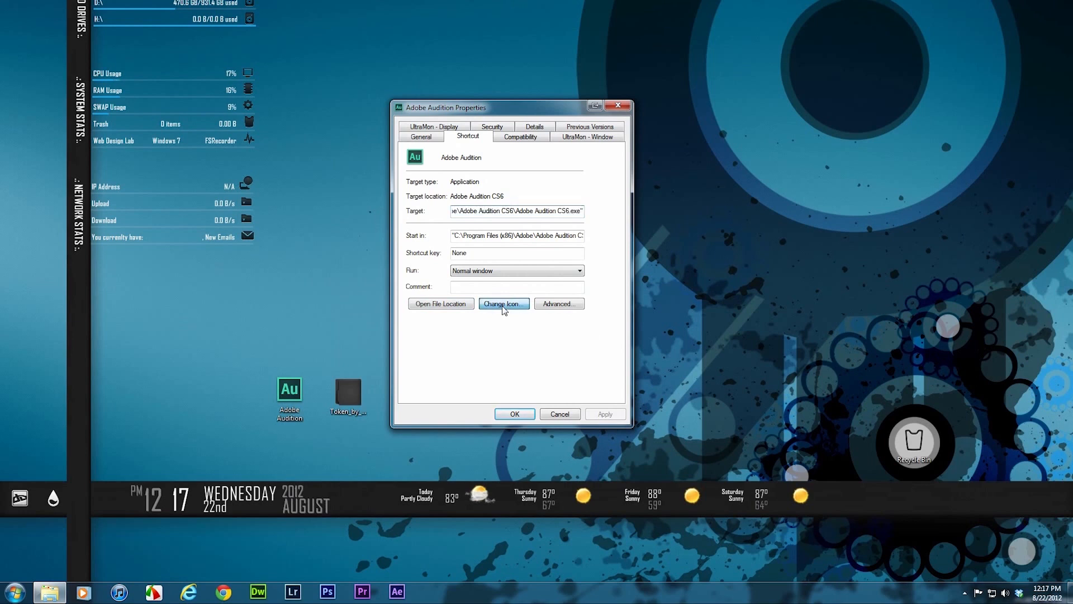
click(503, 303)
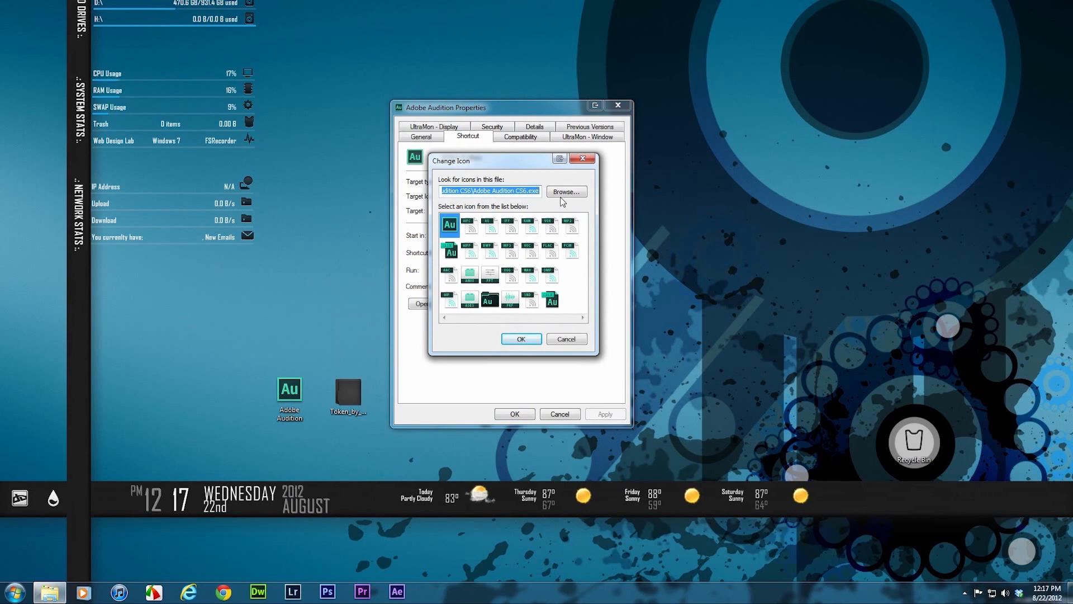
click(565, 191)
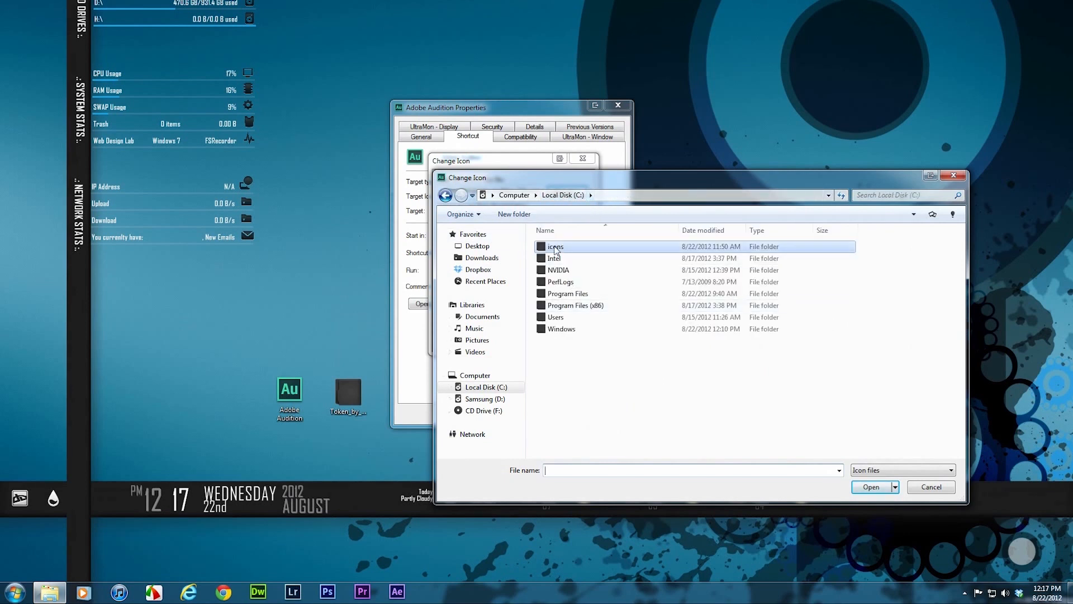
- Choose the Audition icon from C:\icons\Token-ICO\Adobe and load it
double_click(555, 246)
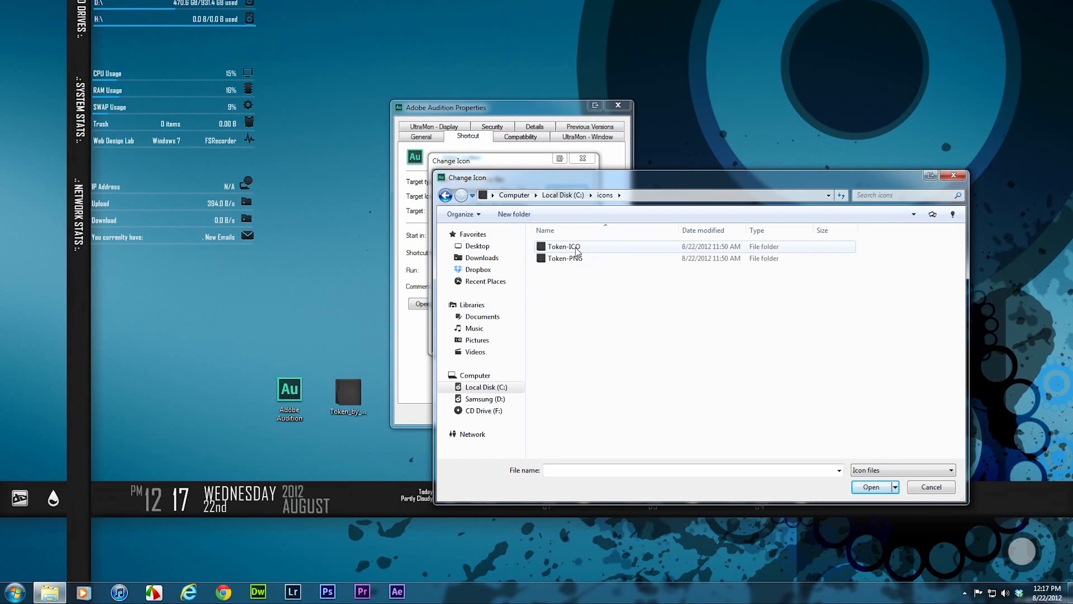
double_click(562, 246)
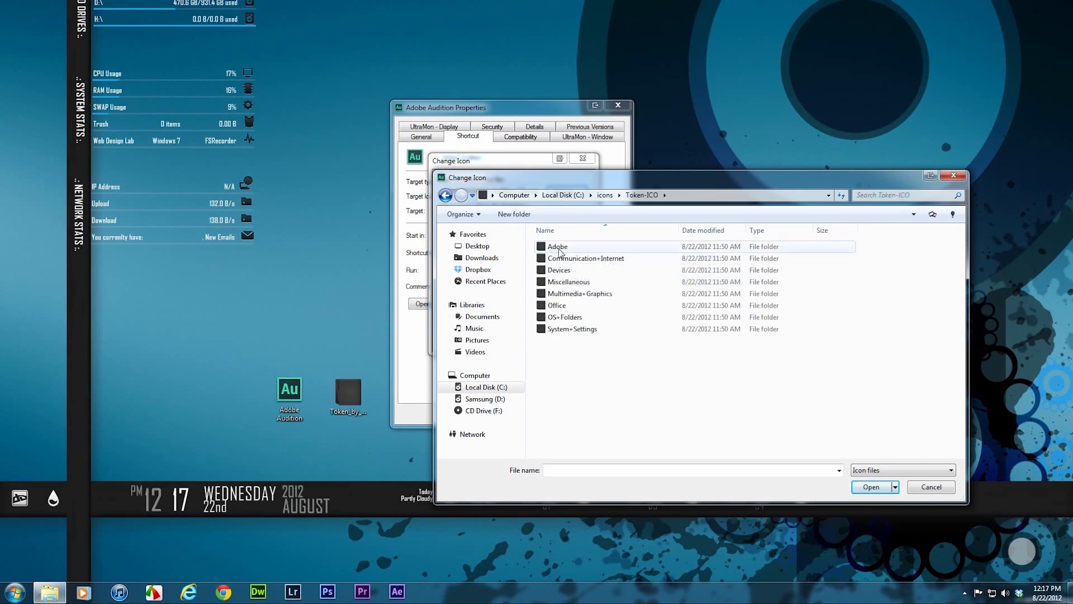
double_click(556, 246)
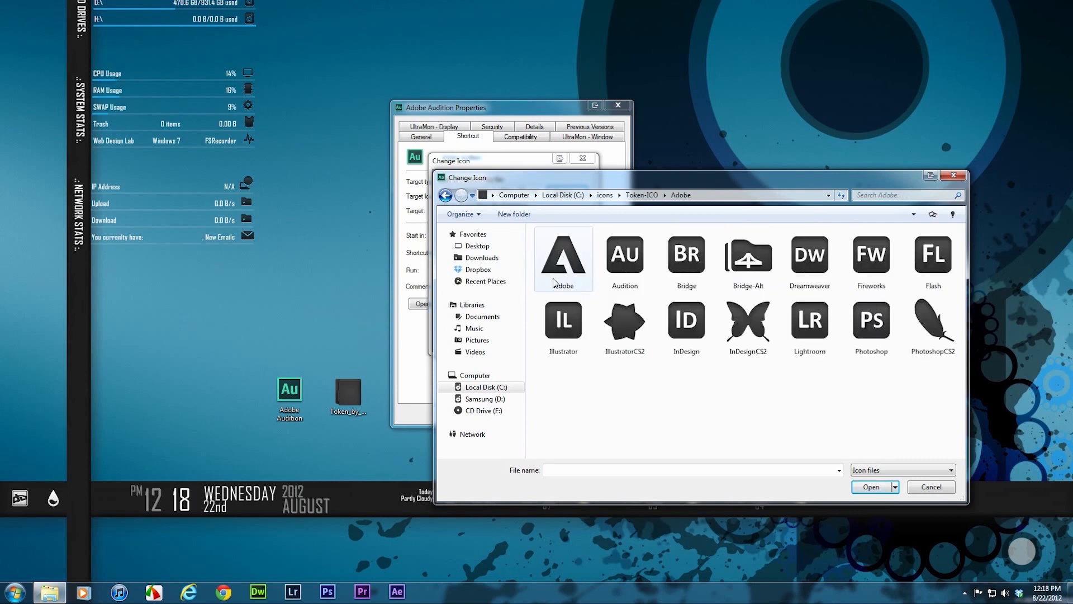
click(624, 255)
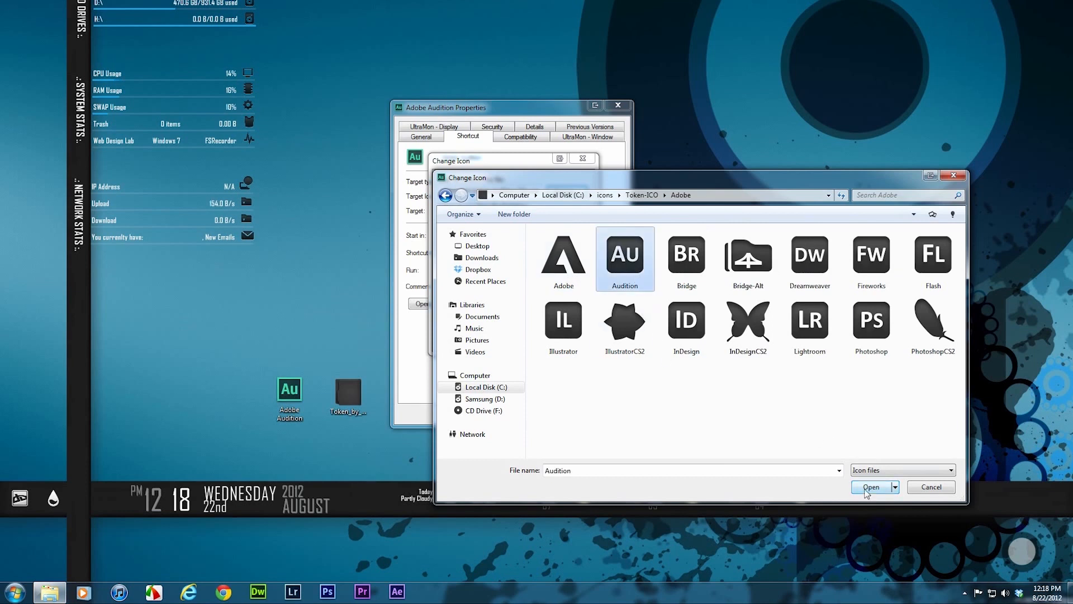
click(871, 486)
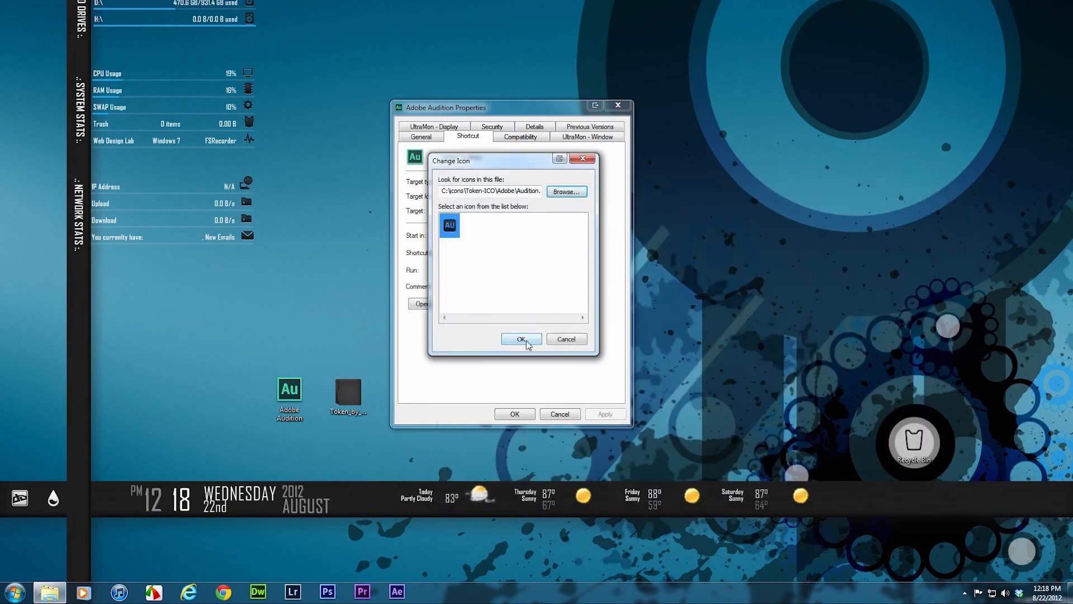
- Confirm and apply the dark Token Audition icon to the shortcut
click(521, 339)
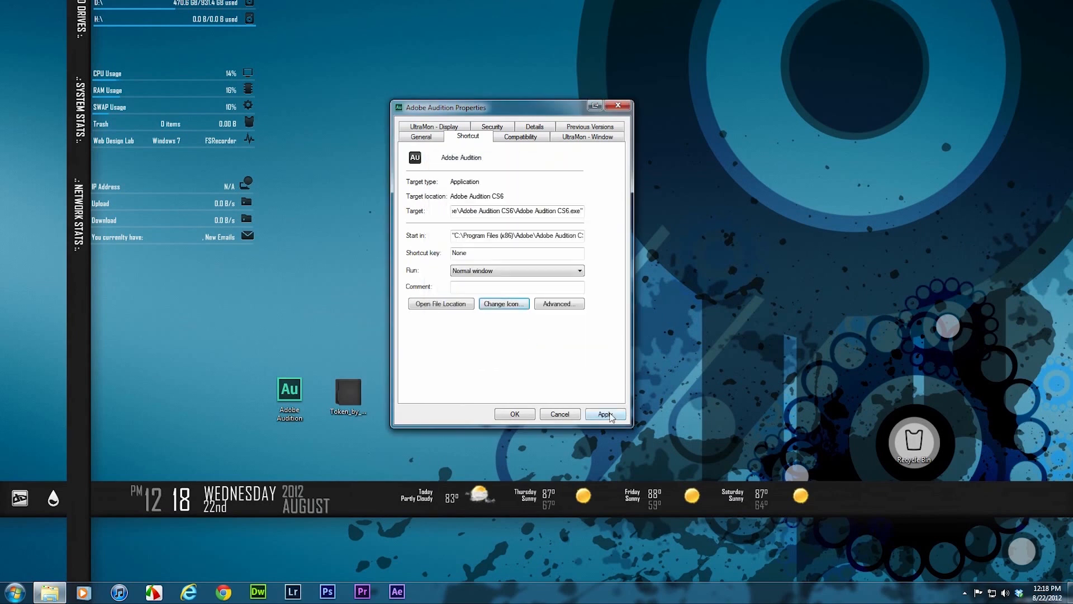
click(604, 414)
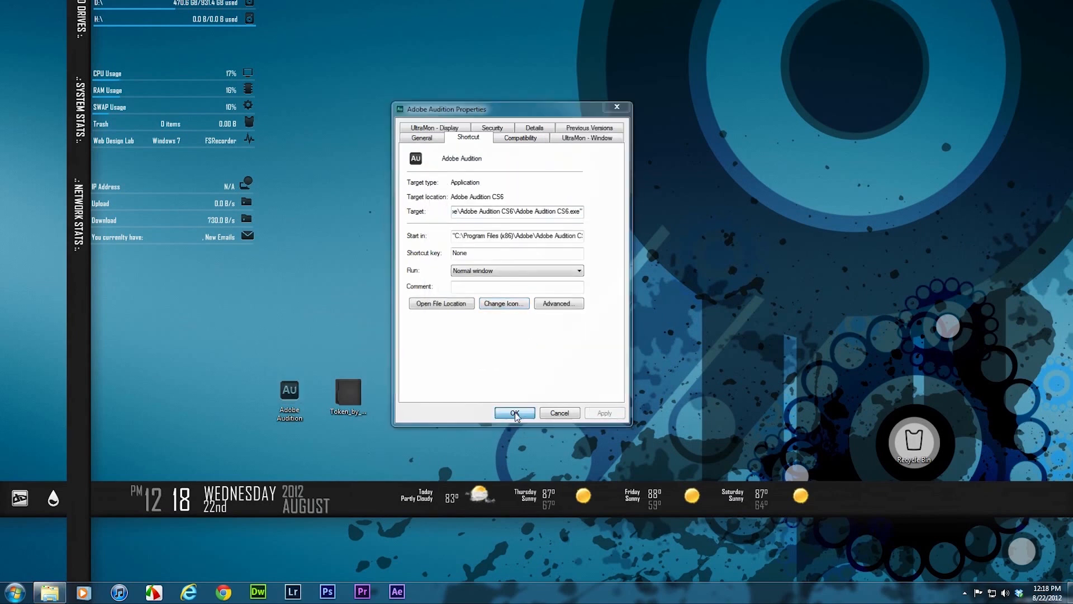
click(514, 413)
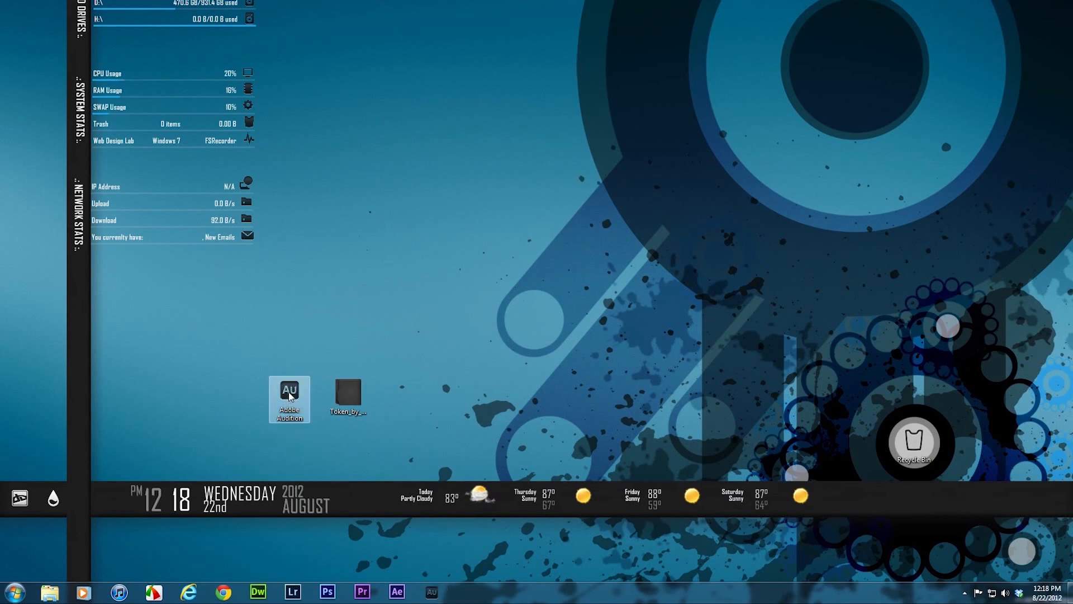
- Pin the dark Audition shortcut to the taskbar from its context menu
right_click(915, 441)
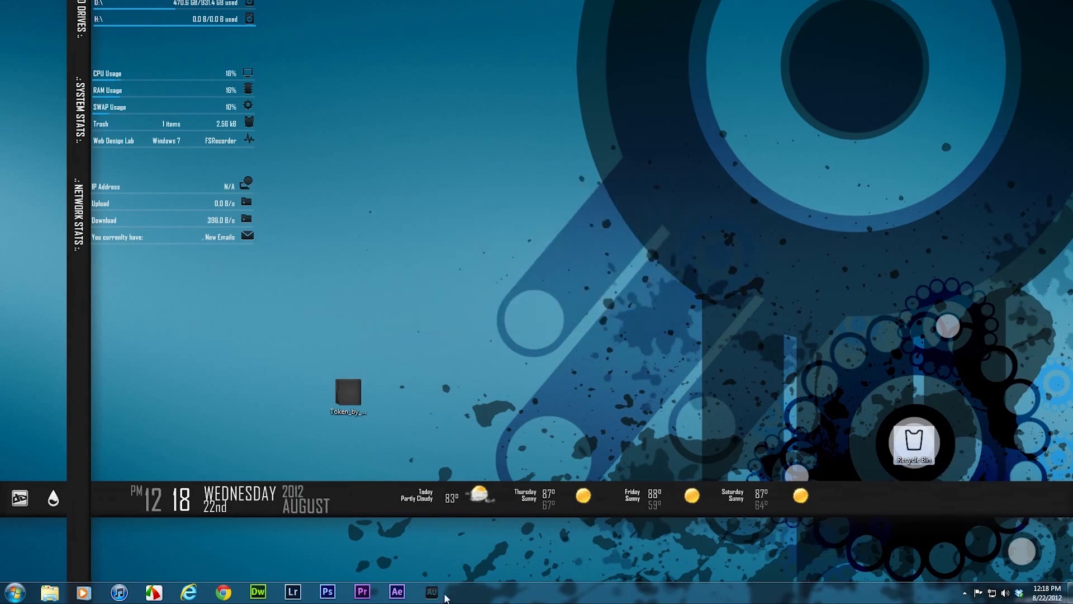
mouse_move(517, 370)
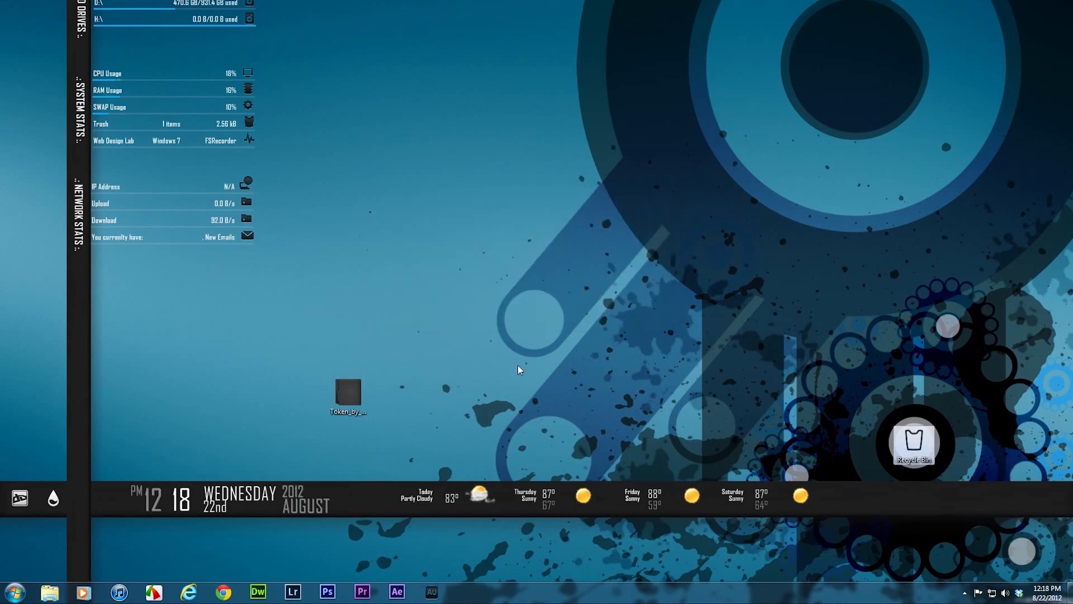
click(14, 590)
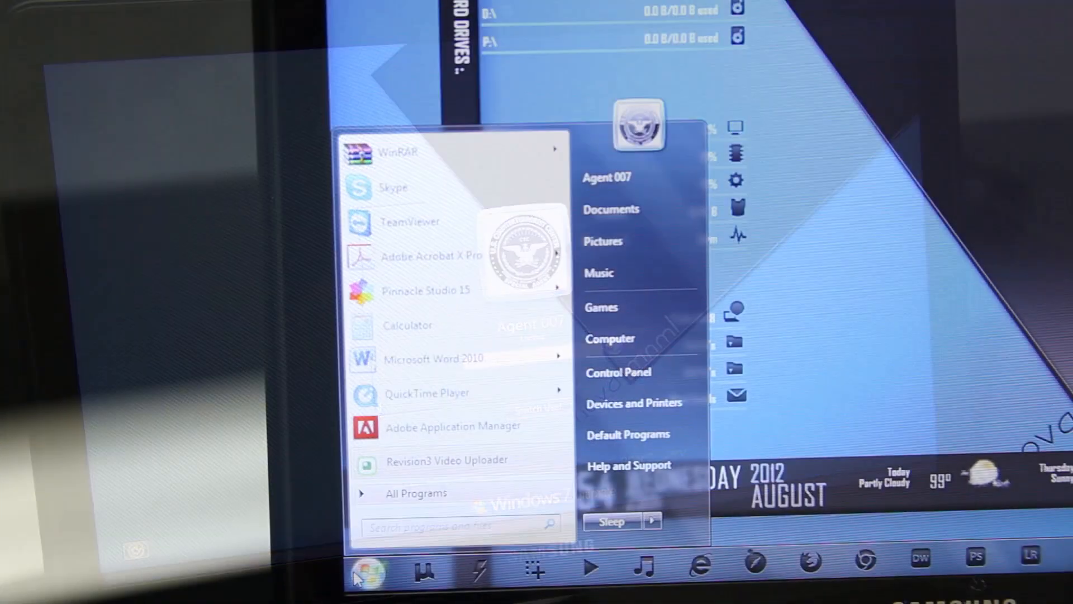